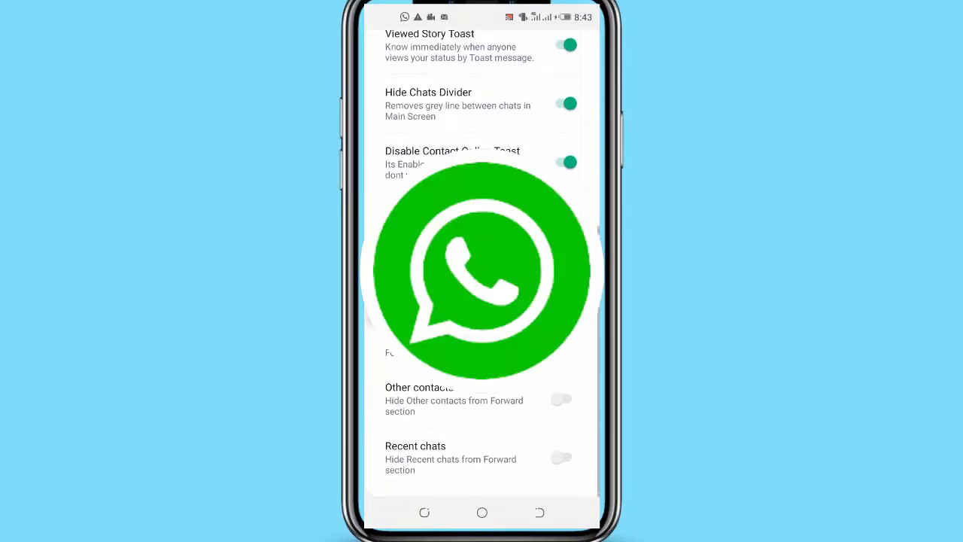
# Hide Other contacts and Recent chats from the forward section, then scroll up to Header settings
pyautogui.click(561, 398)
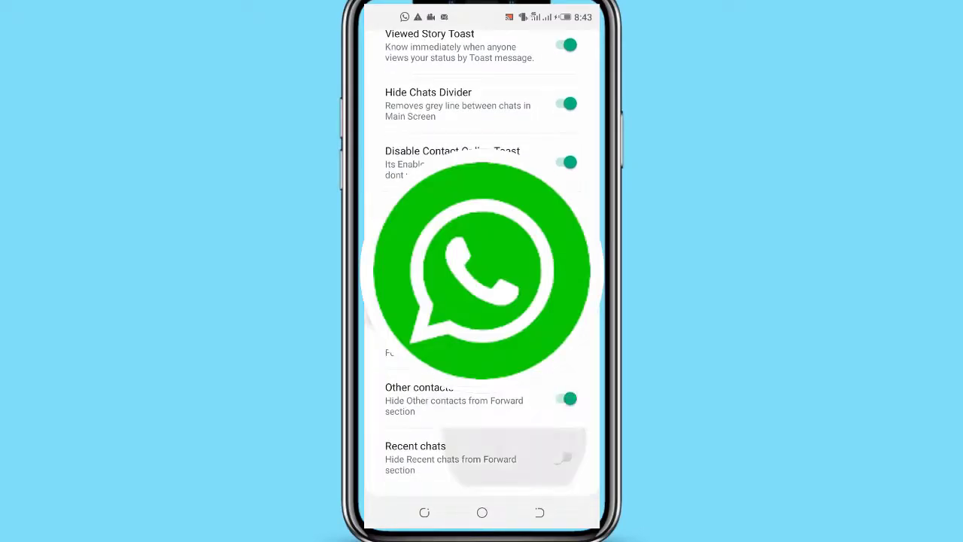
pyautogui.click(382, 48)
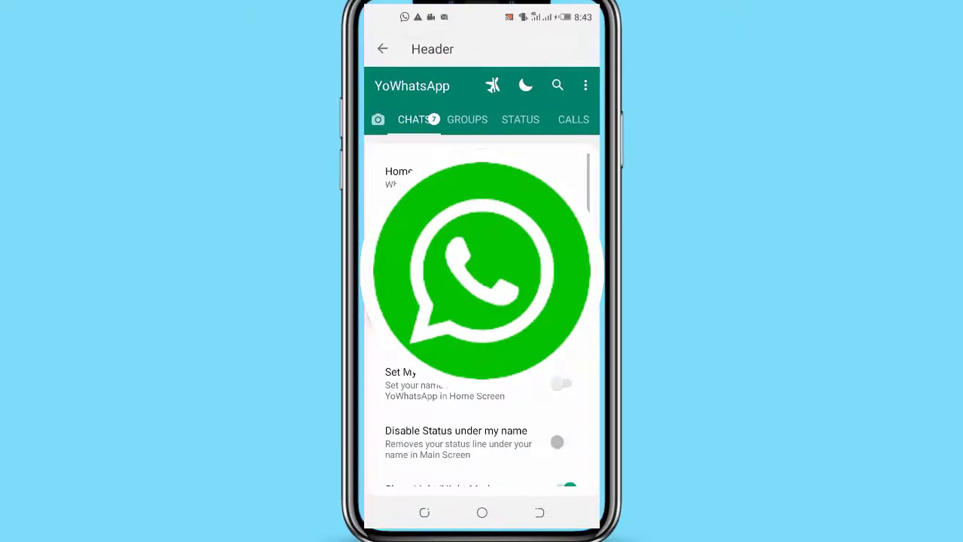
pyautogui.scroll(3)
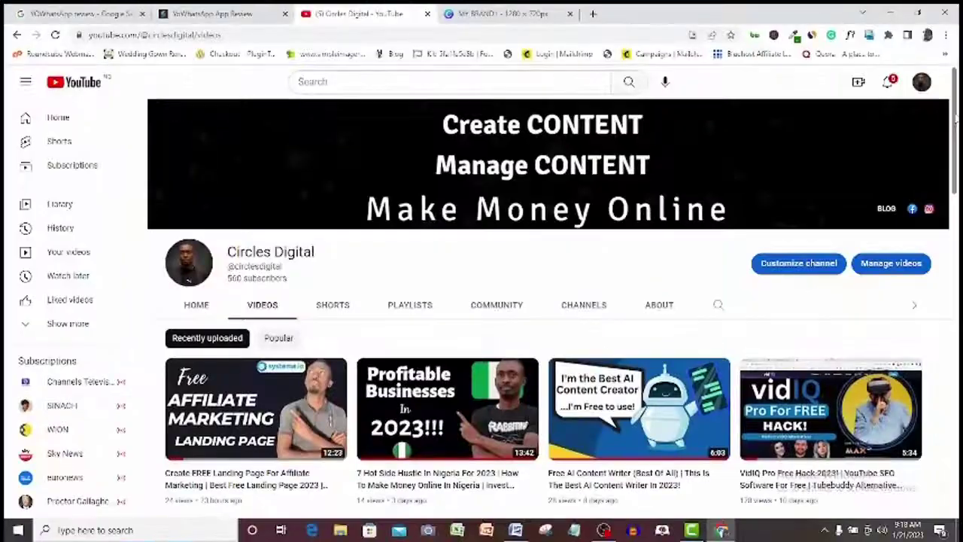
pyautogui.scroll(-3)
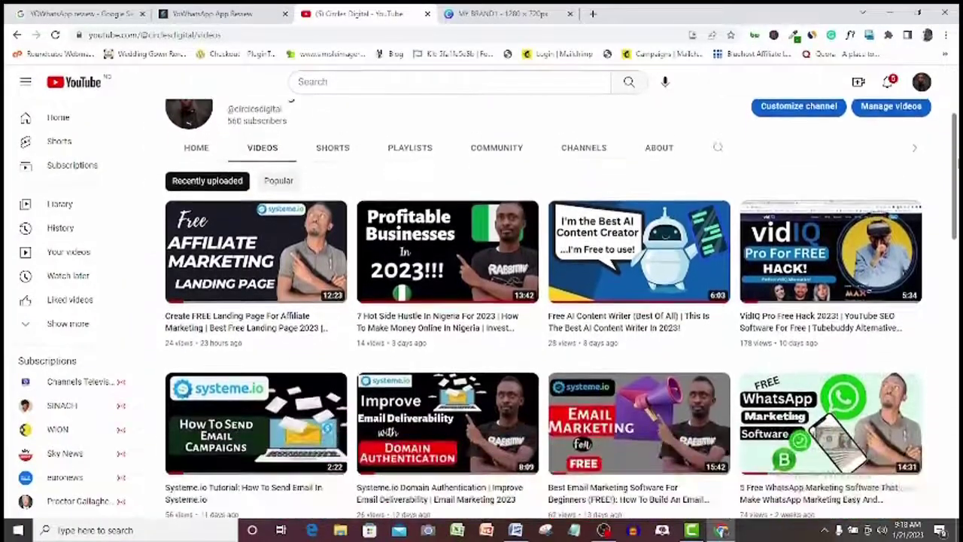
pyautogui.scroll(-3)
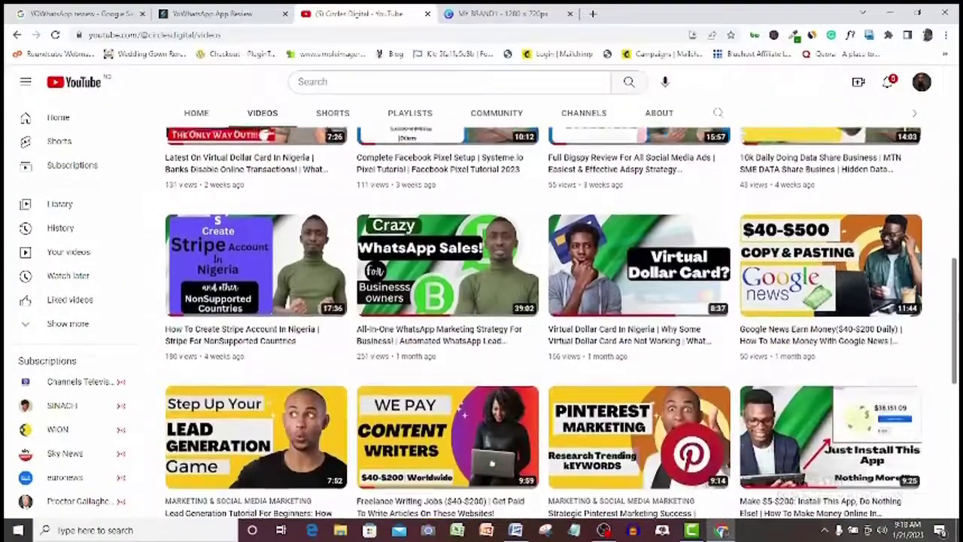
pyautogui.scroll(-3)
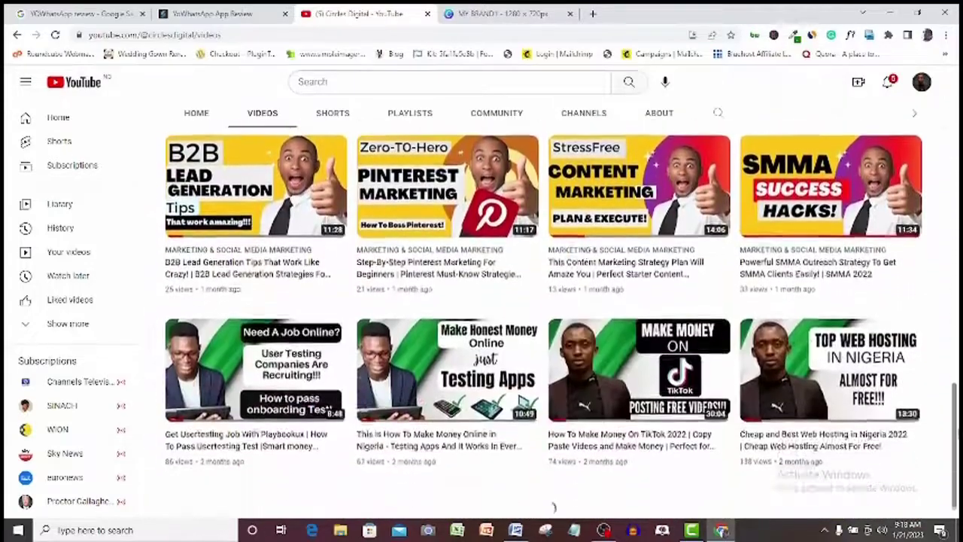
pyautogui.scroll(-3)
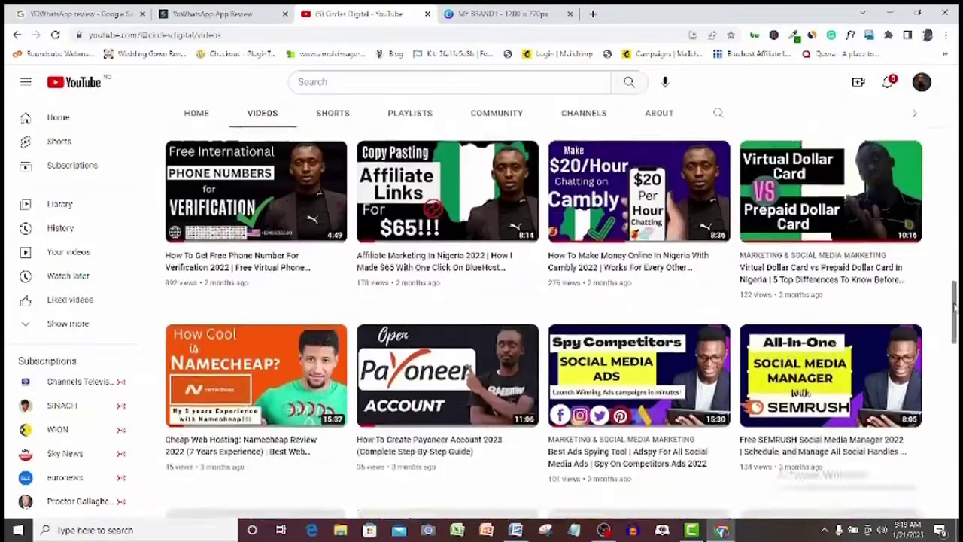
pyautogui.scroll(-3)
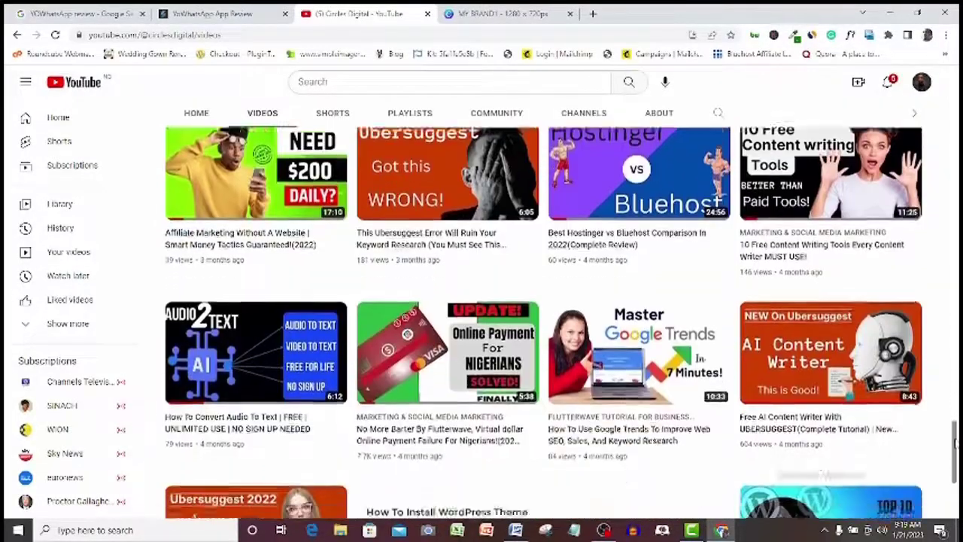
pyautogui.scroll(-3)
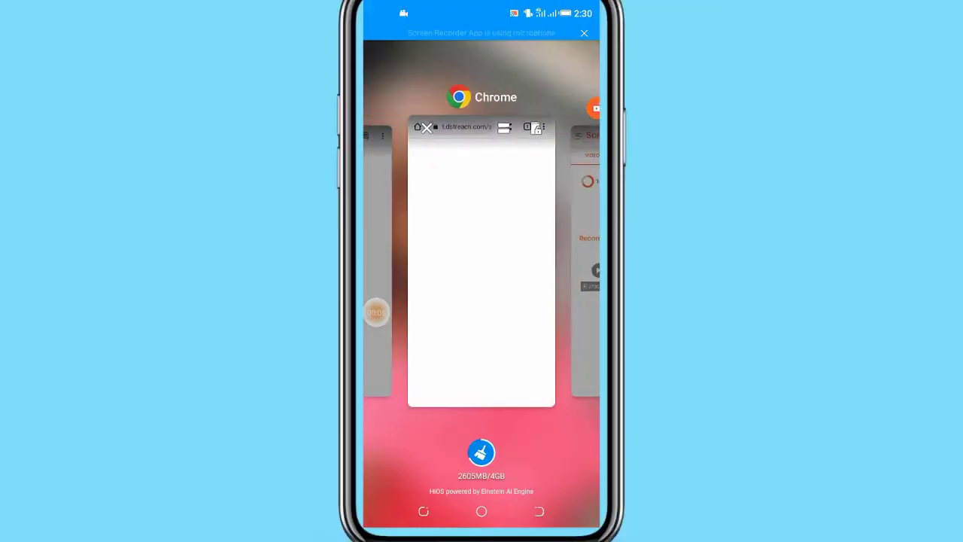
# Dismiss the Chrome card from the recent apps overview
pyautogui.click(480, 256)
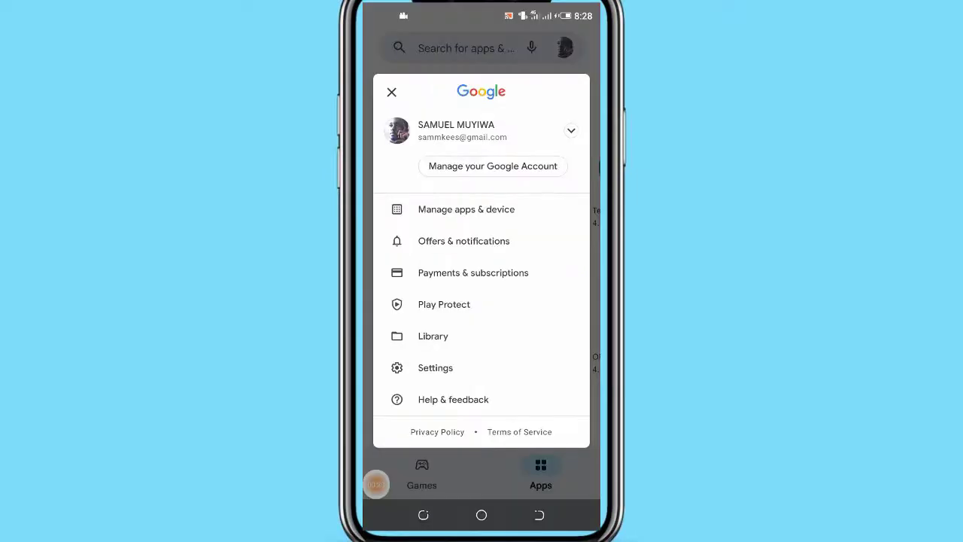
# In Play Protect's settings, switch off Scan apps with Play Protect
pyautogui.click(444, 304)
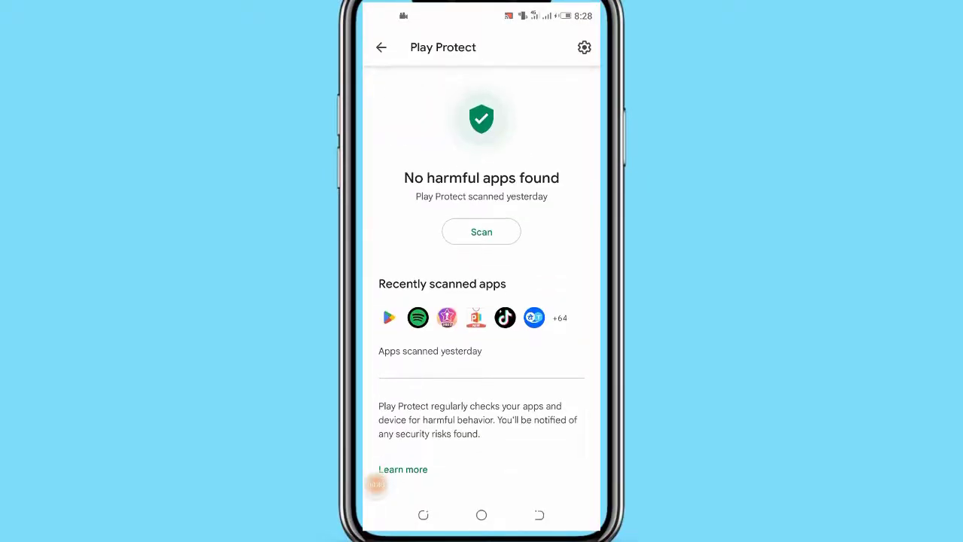
pyautogui.click(585, 47)
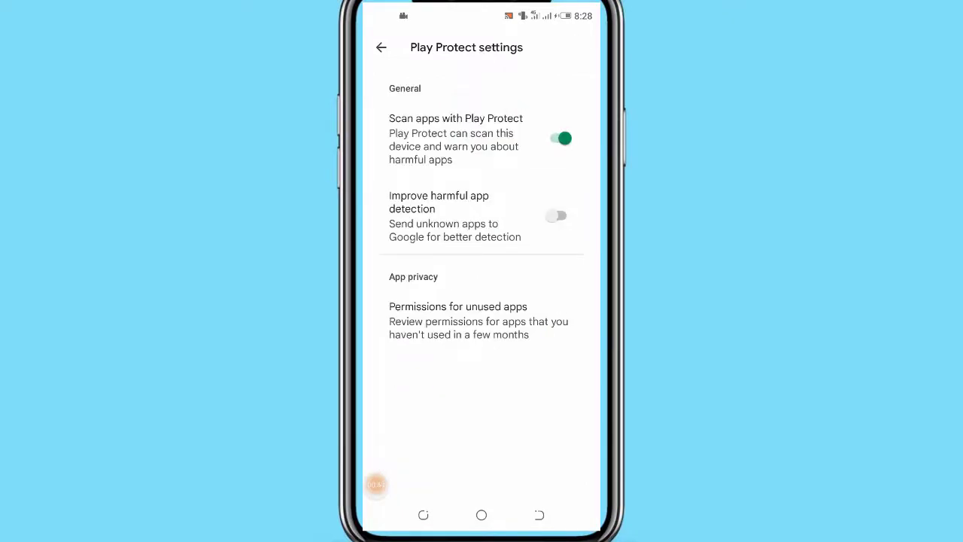
pyautogui.click(559, 138)
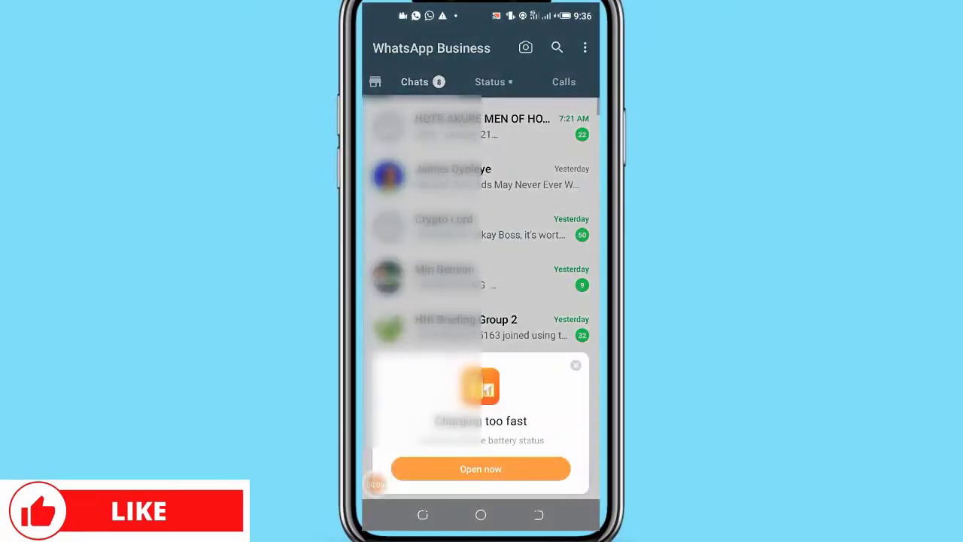
# Dismiss the charging-too-fast popup, browse the chat list, and switch to the Status tab
pyautogui.click(576, 365)
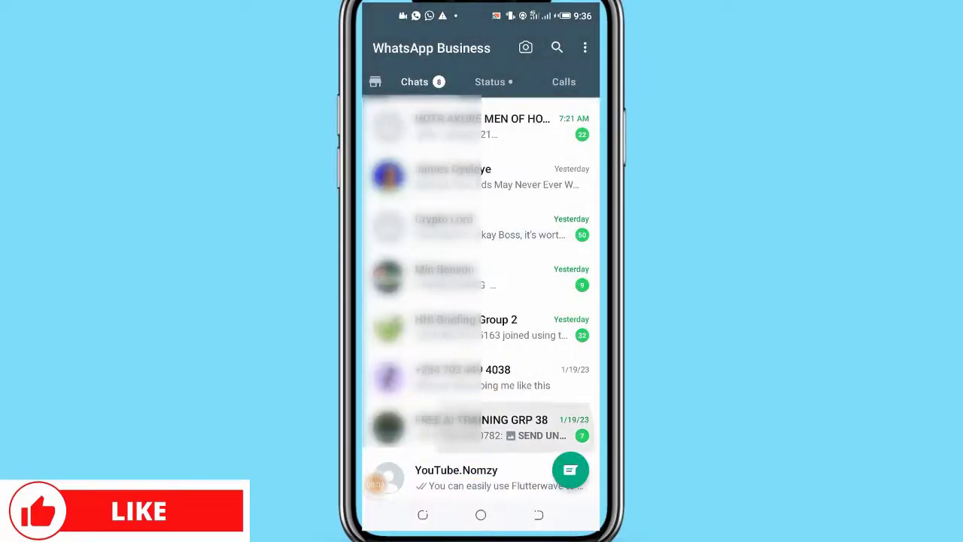
pyautogui.scroll(-3)
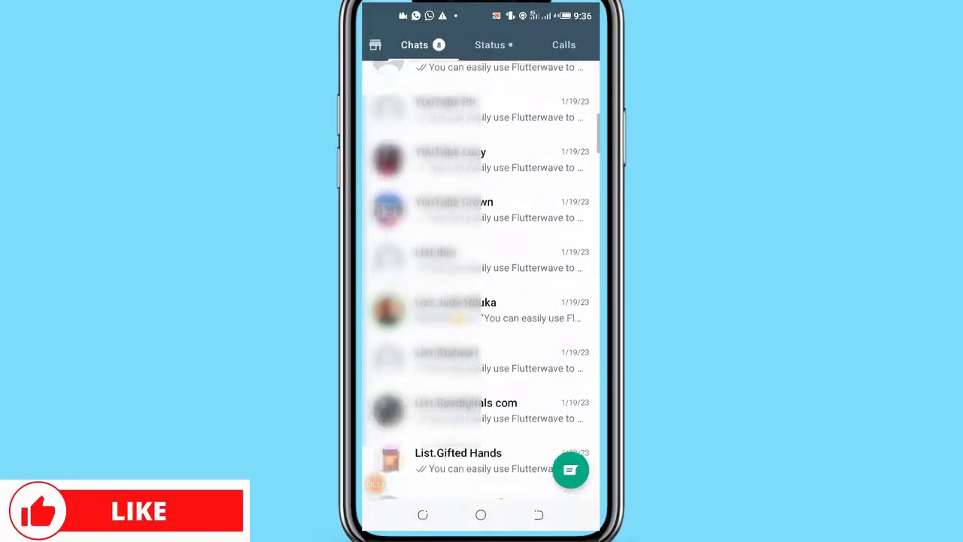
pyautogui.scroll(3)
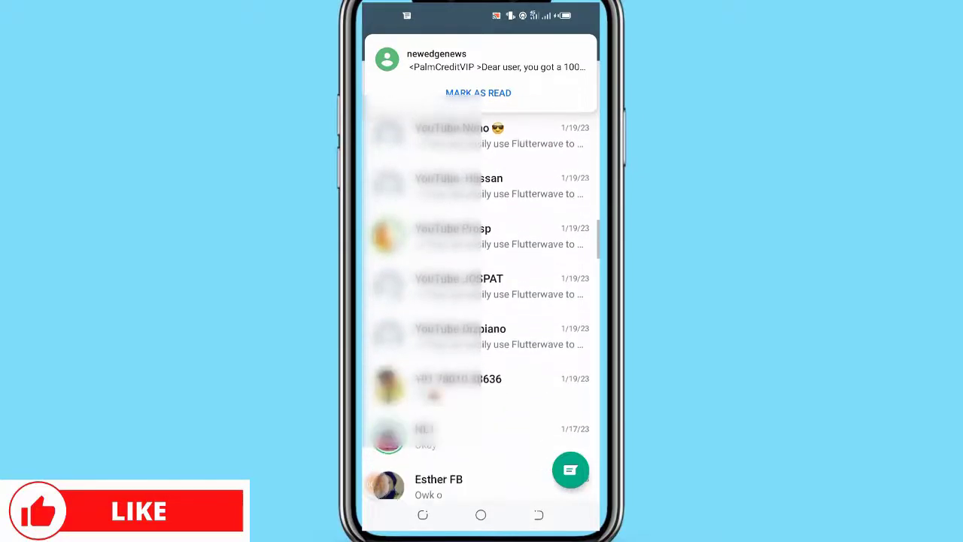
pyautogui.scroll(-3)
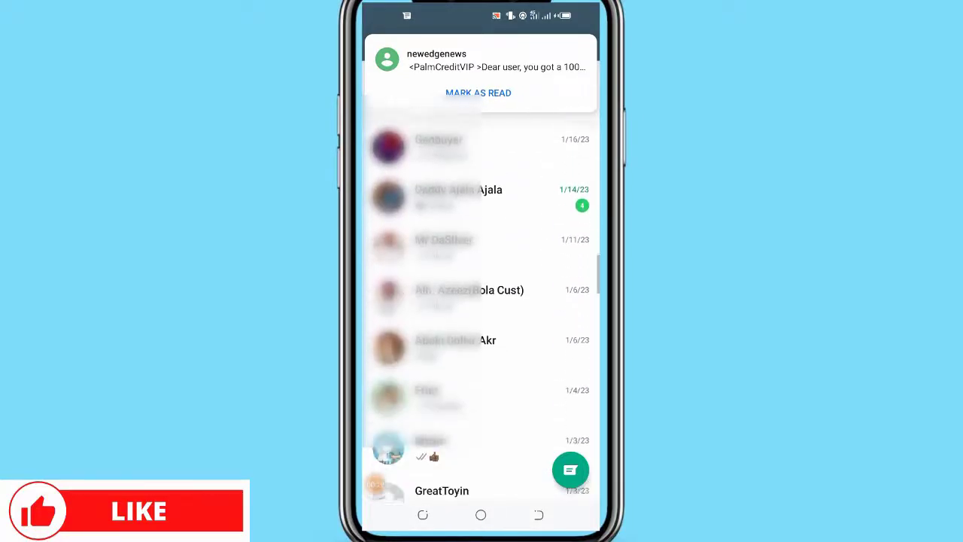
pyautogui.click(489, 81)
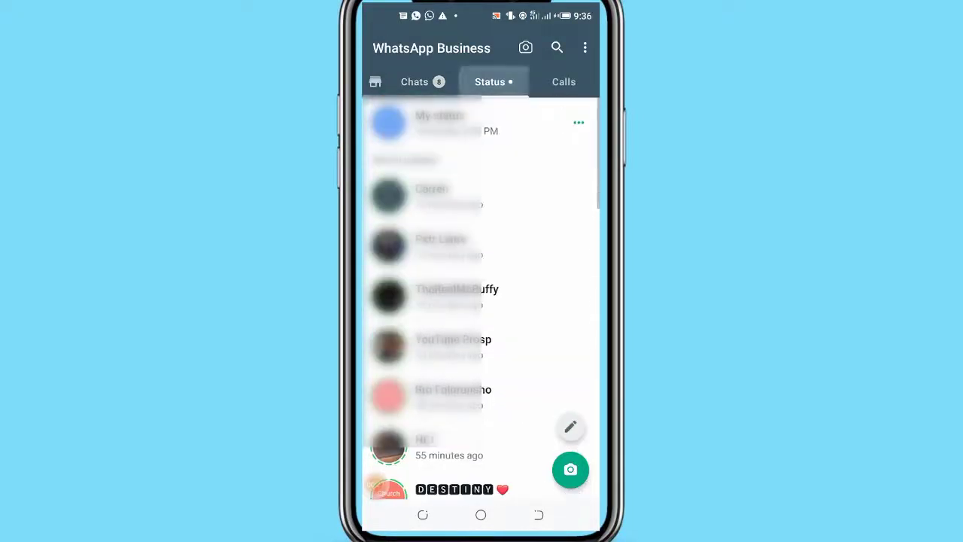
pyautogui.click(564, 82)
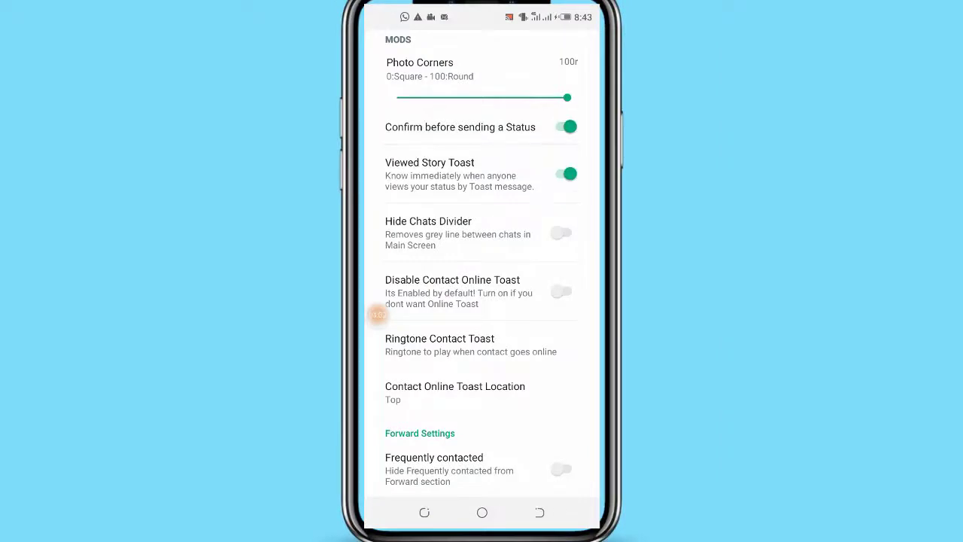
pyautogui.scroll(3)
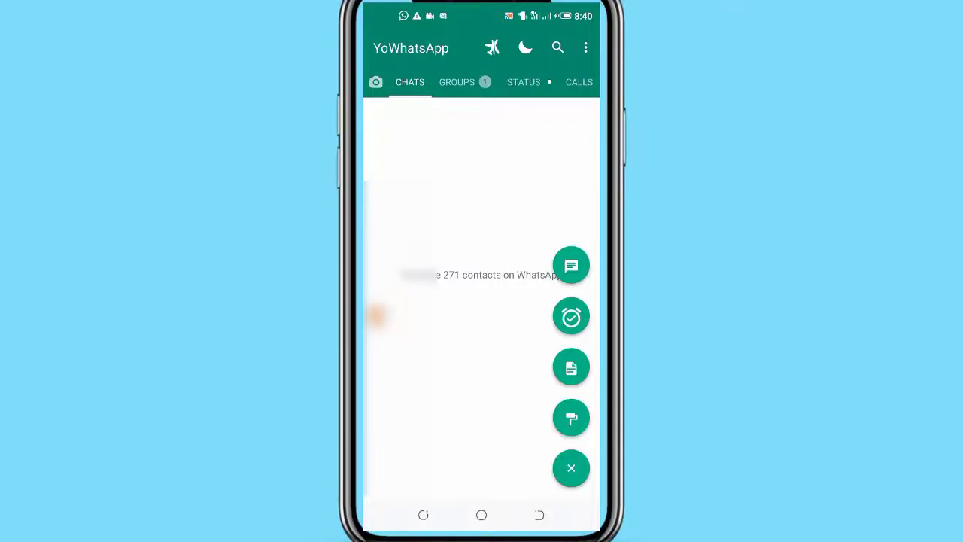
# Start a new chat and browse up and down the Select contact list
pyautogui.click(571, 264)
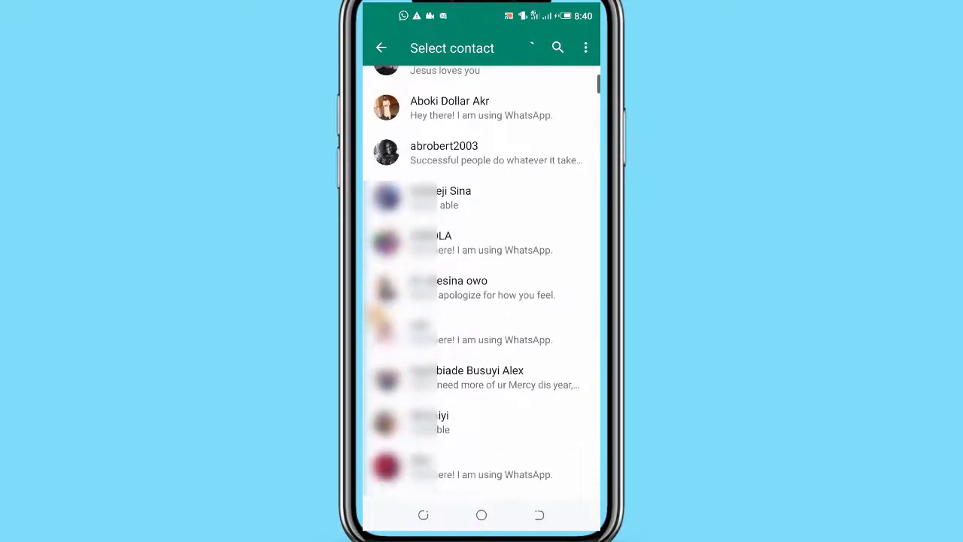
pyautogui.scroll(-3)
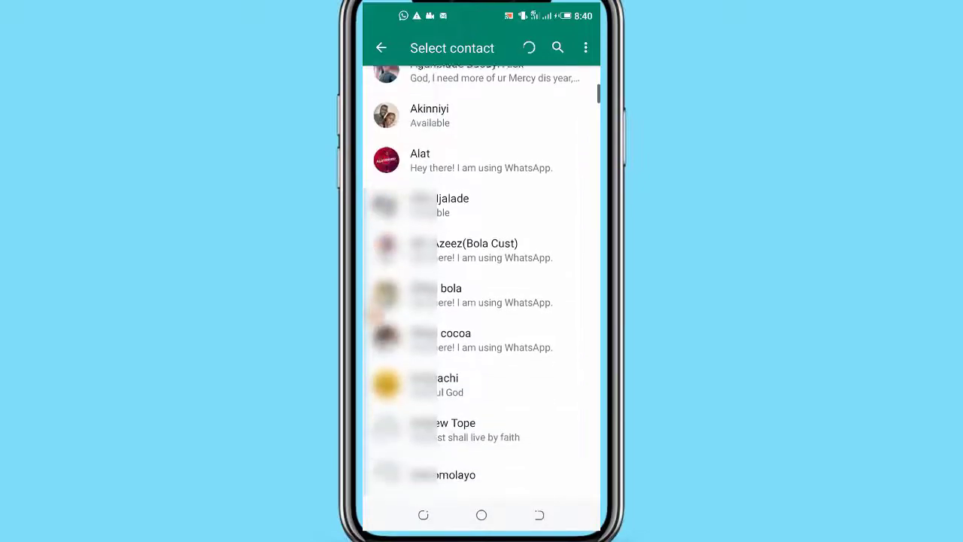
pyautogui.scroll(-3)
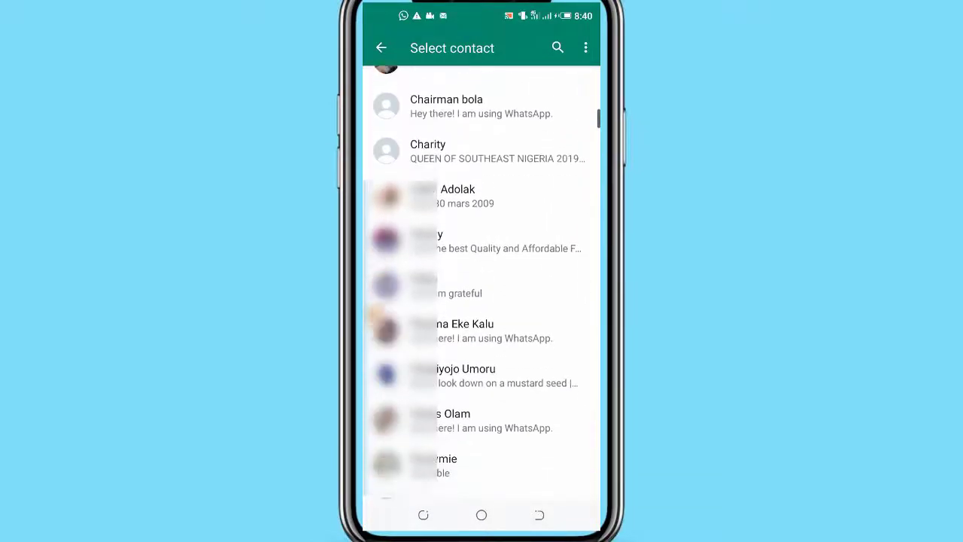
pyautogui.scroll(-3)
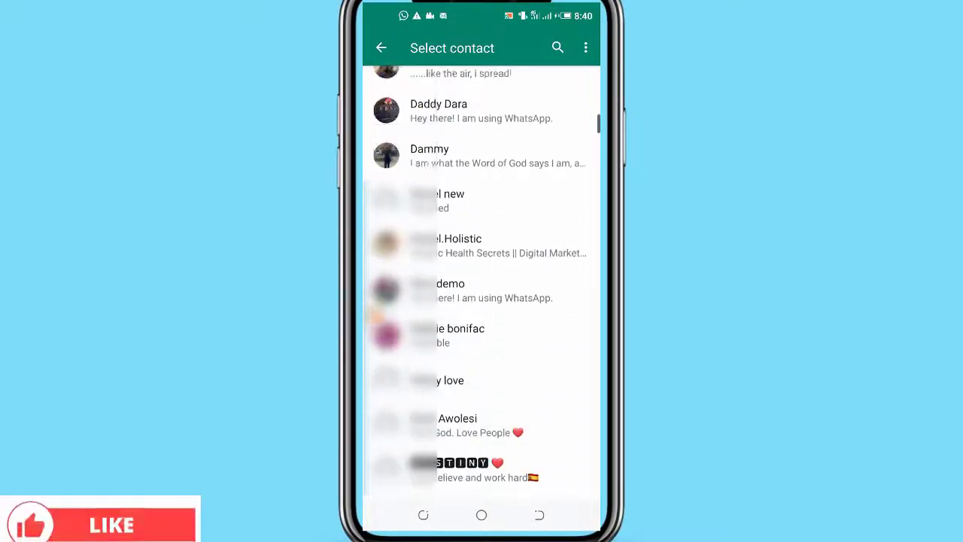
pyautogui.scroll(3)
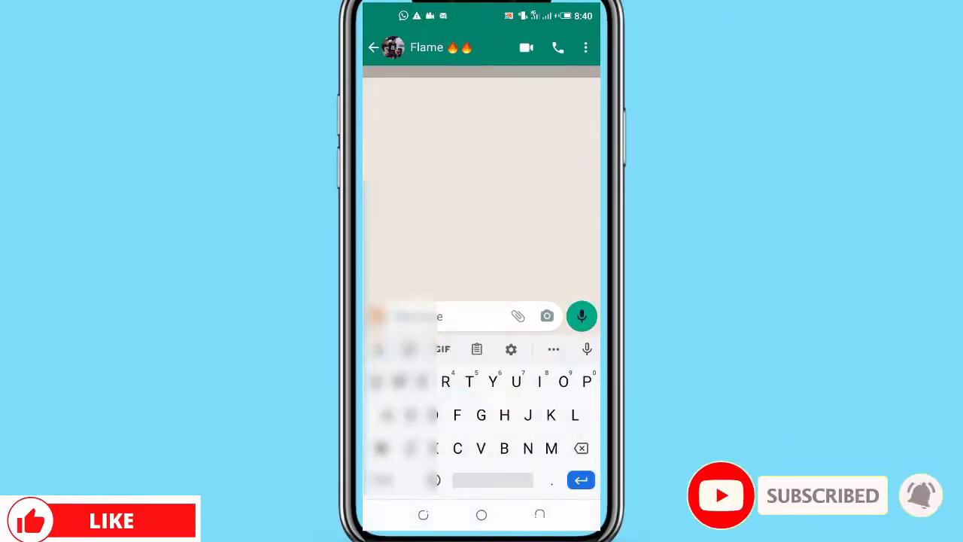
# Send 'Test' to Flame and record a hands-free voice note
pyautogui.click(469, 381)
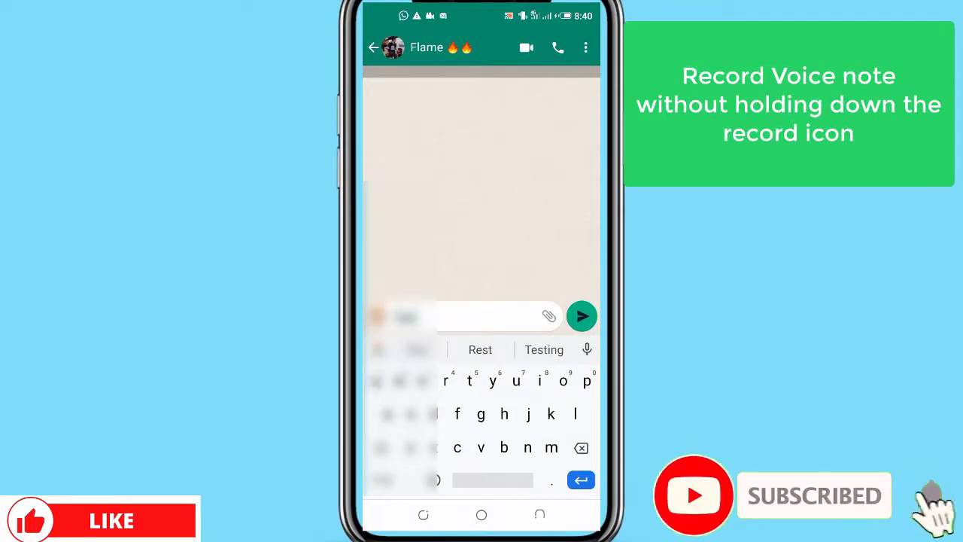
pyautogui.click(581, 316)
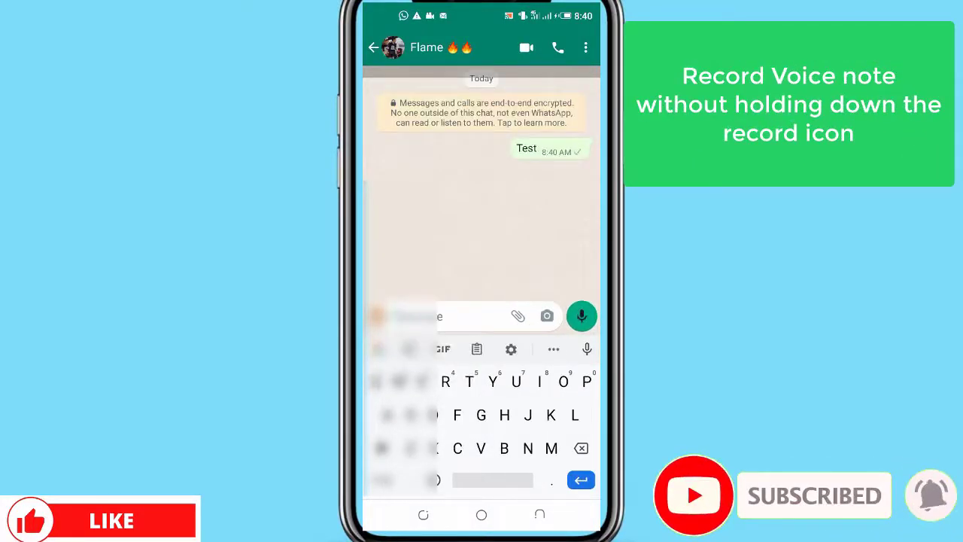
pyautogui.click(582, 316)
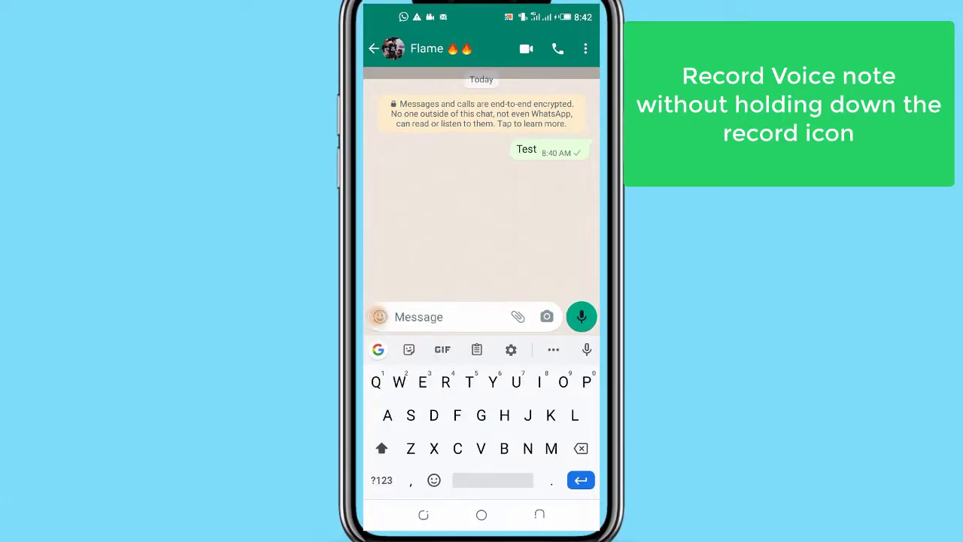
pyautogui.click(580, 316)
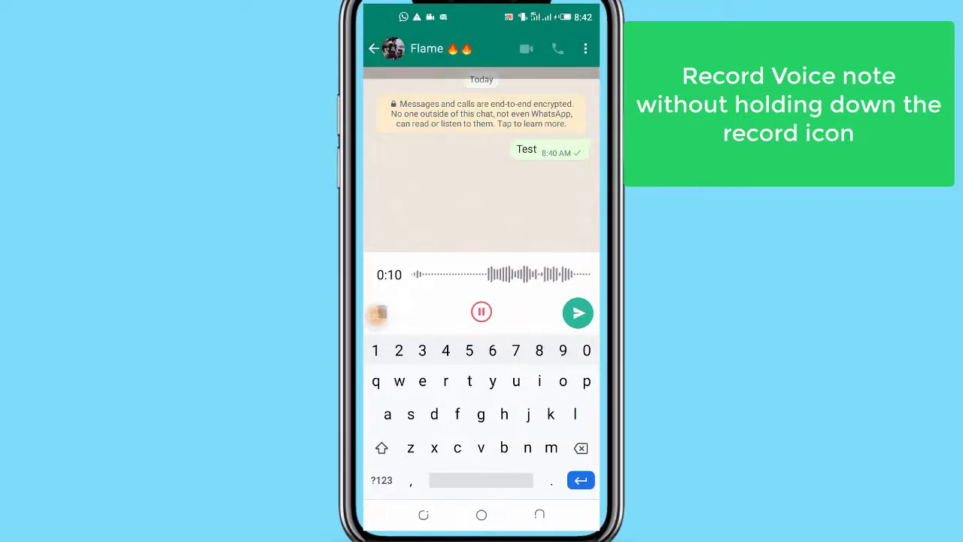
pyautogui.click(481, 311)
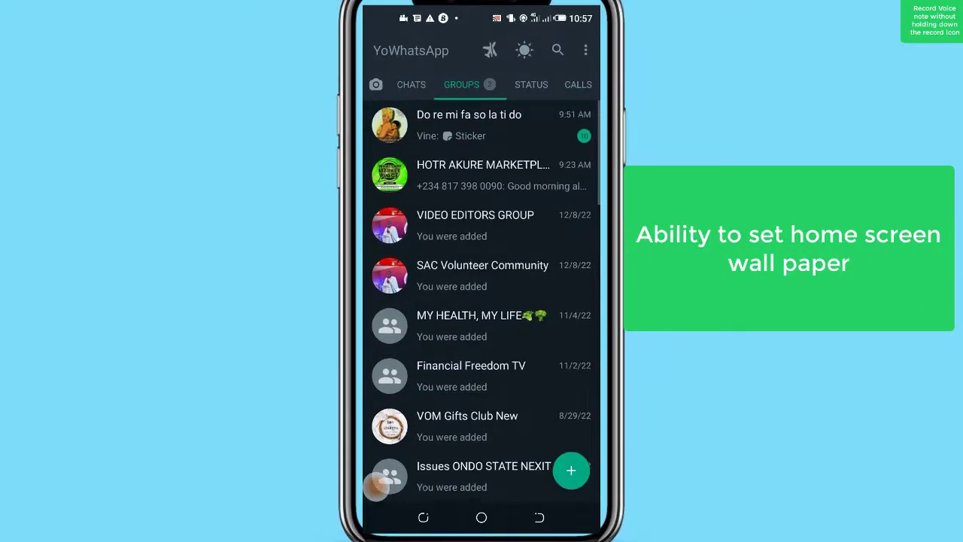
pyautogui.click(482, 275)
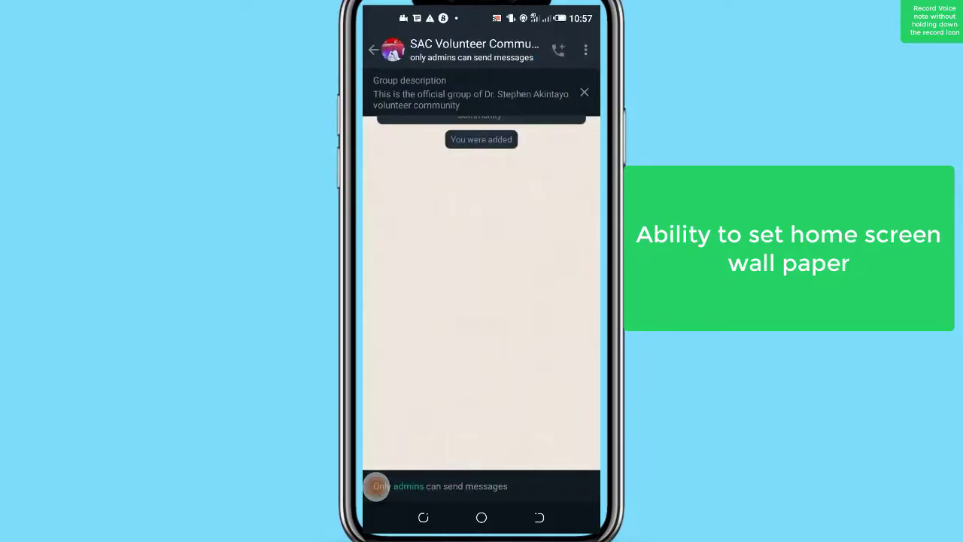
pyautogui.click(373, 50)
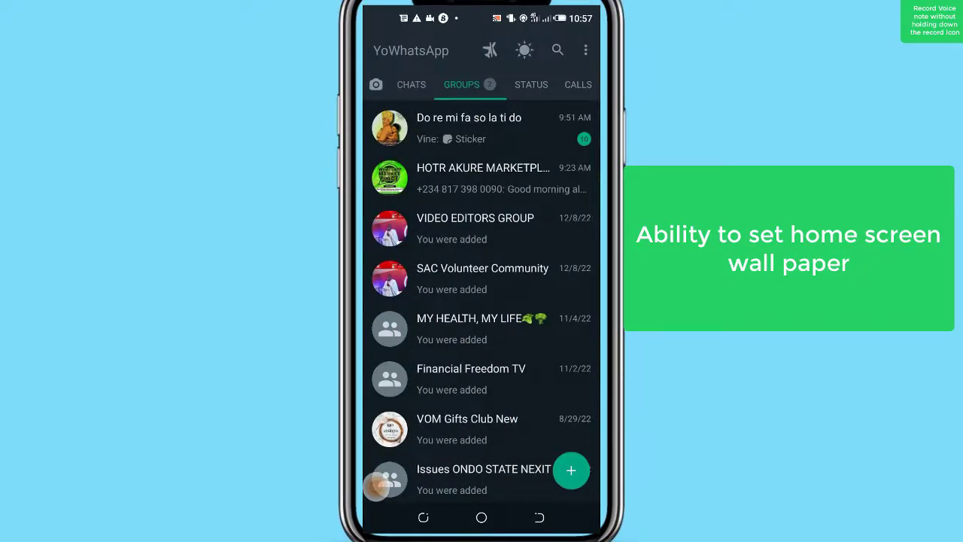
pyautogui.click(481, 177)
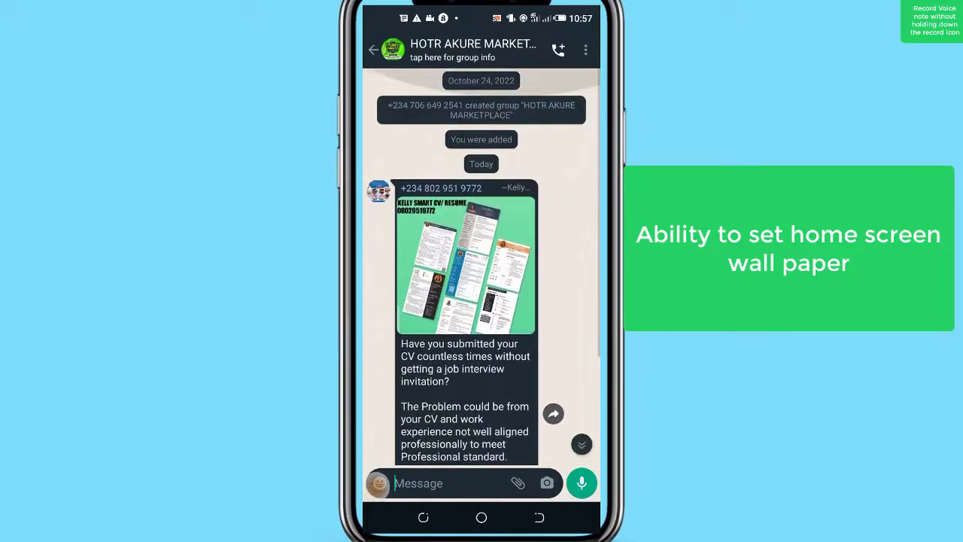
pyautogui.scroll(-3)
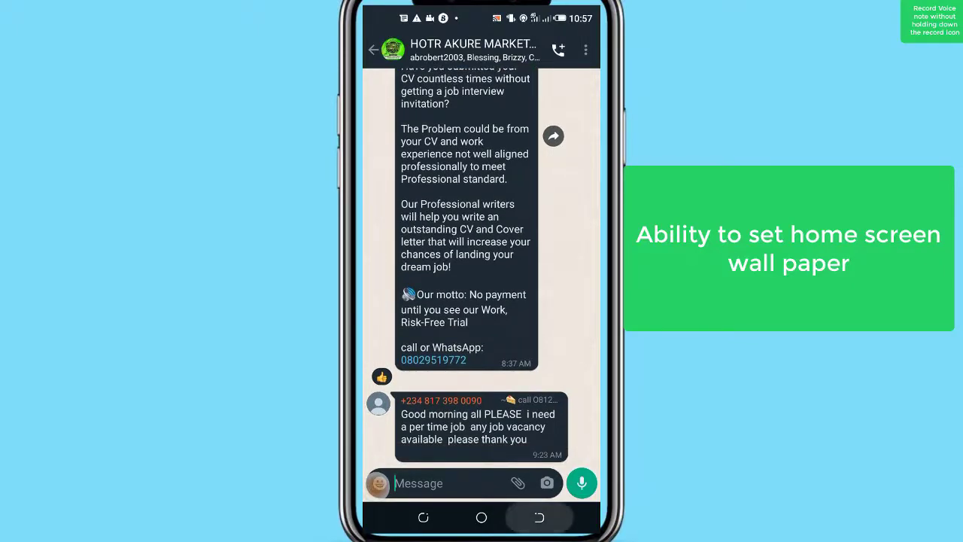
pyautogui.click(374, 49)
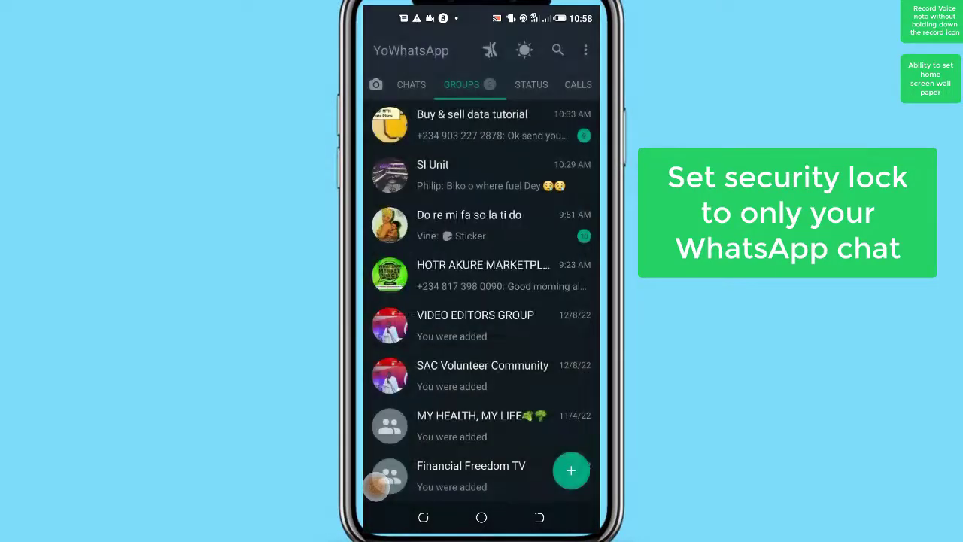
# Enable WhatsApp Lock under ⋮ > YoMods > Privacy and Security
pyautogui.click(586, 49)
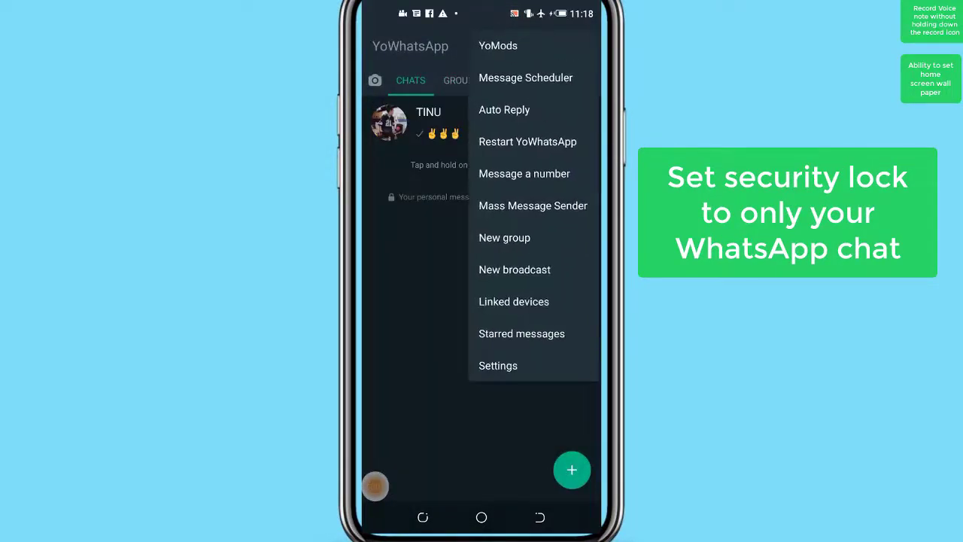
pyautogui.click(498, 365)
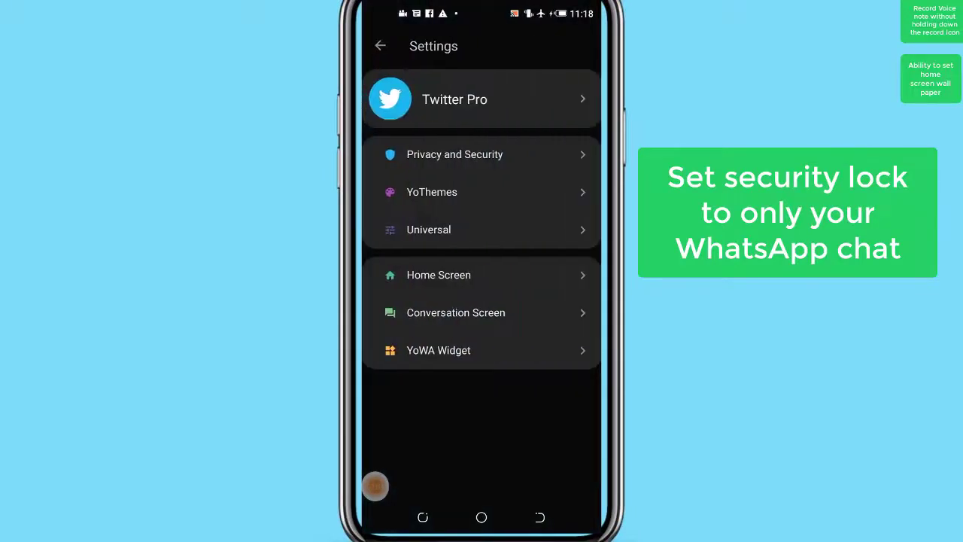
pyautogui.click(454, 154)
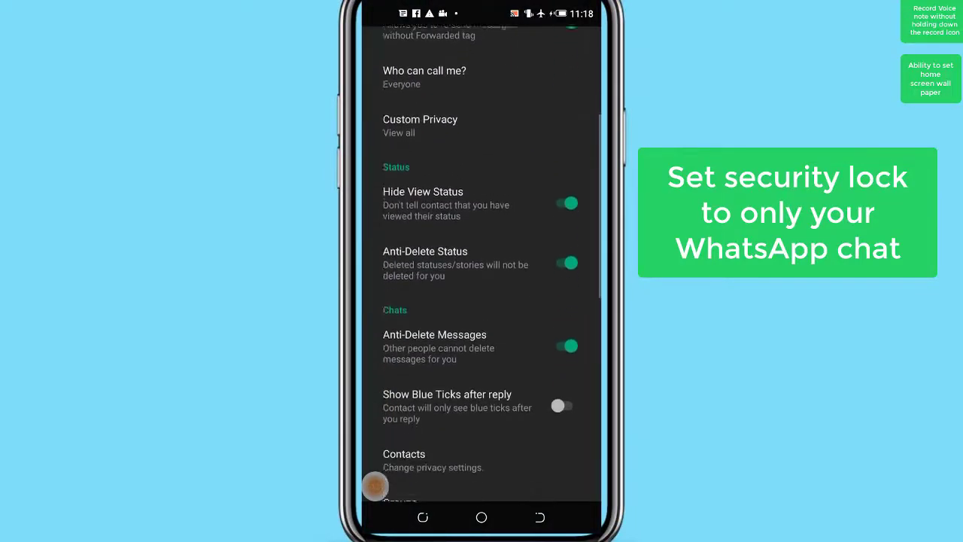
pyautogui.scroll(-3)
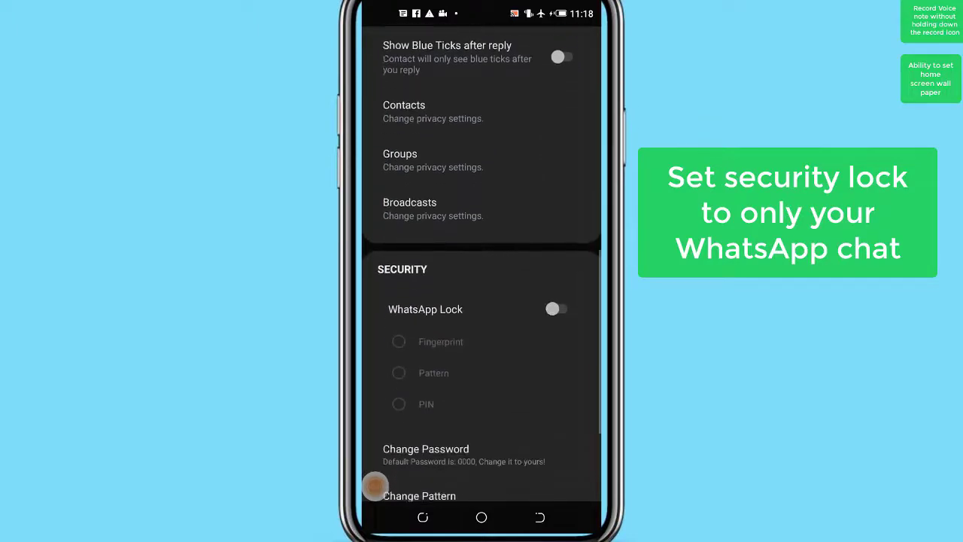
pyautogui.click(556, 308)
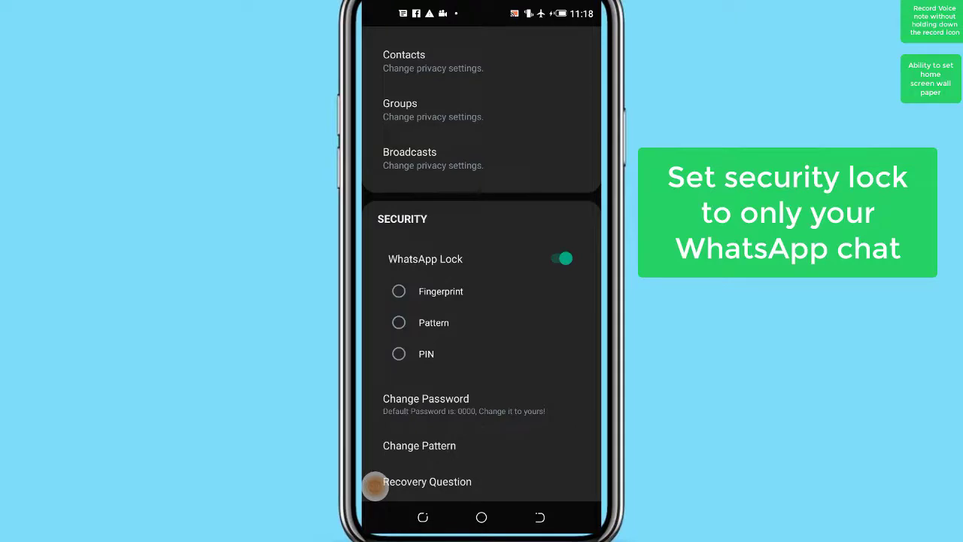
pyautogui.scroll(3)
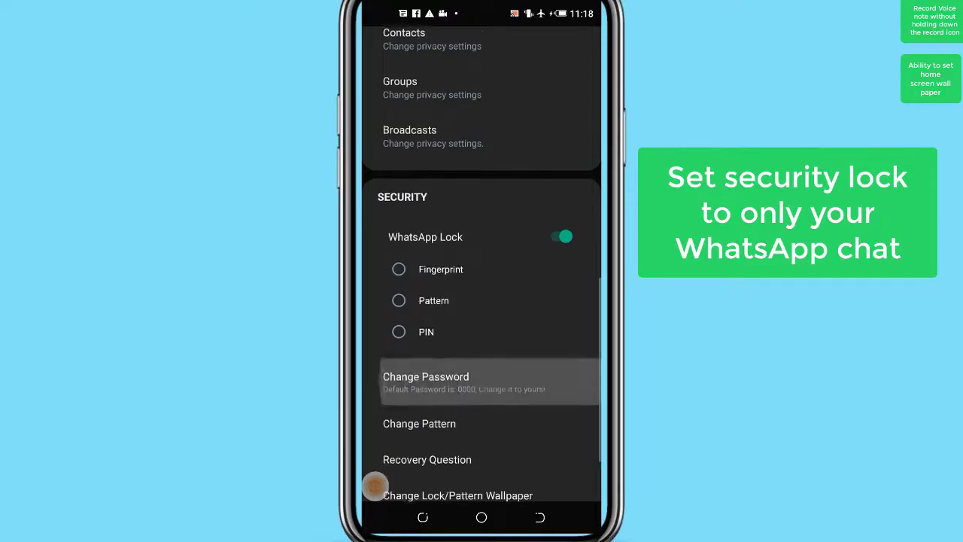
pyautogui.scroll(3)
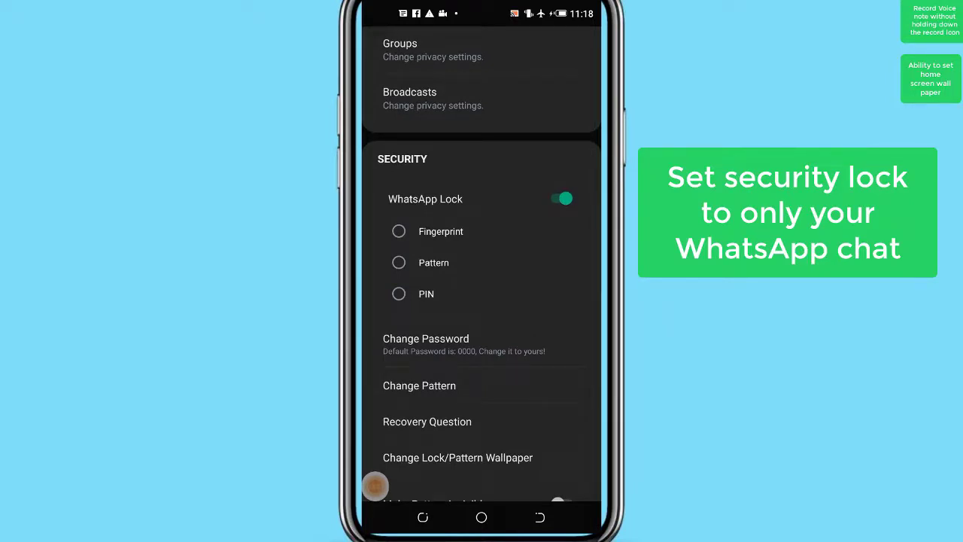
pyautogui.click(374, 486)
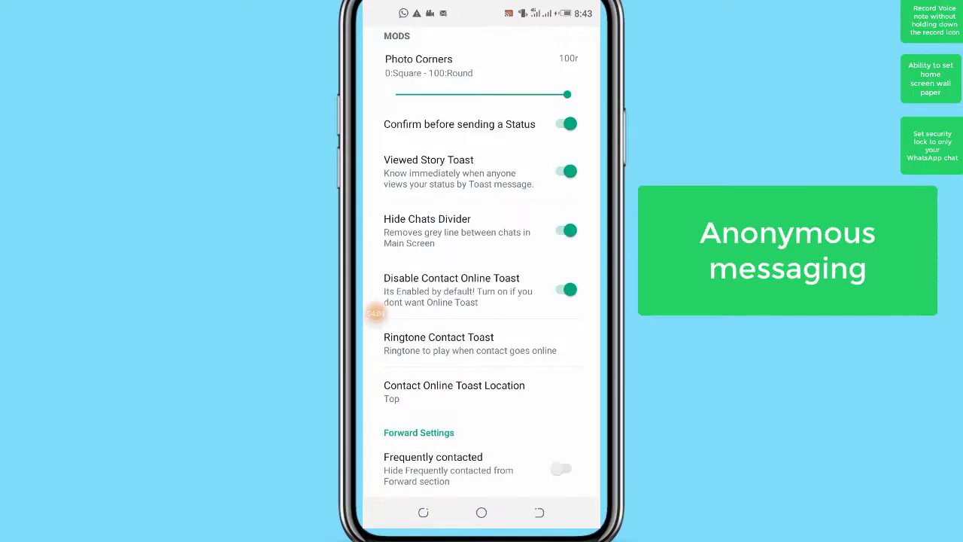
# Scroll the Mods settings down to Forward Settings and select an option
pyautogui.scroll(-3)
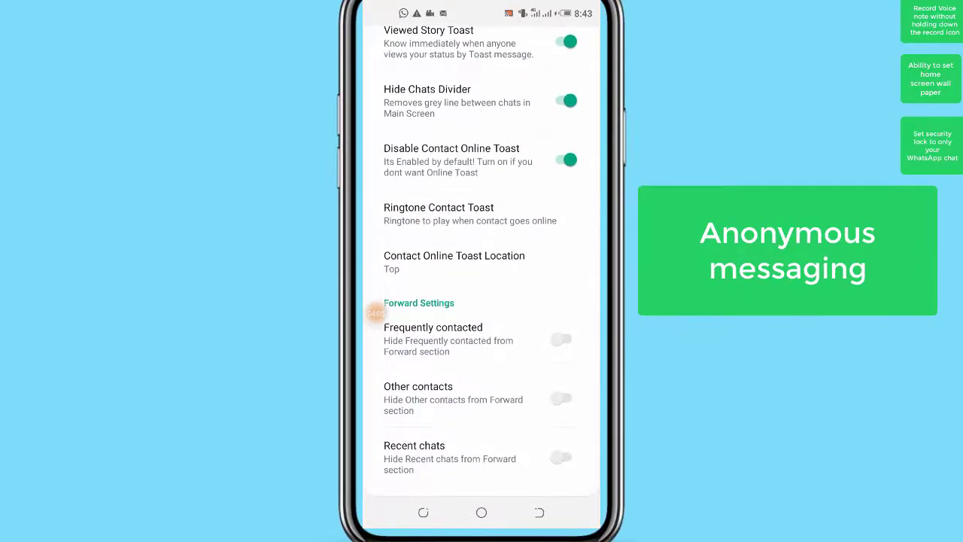
pyautogui.click(561, 339)
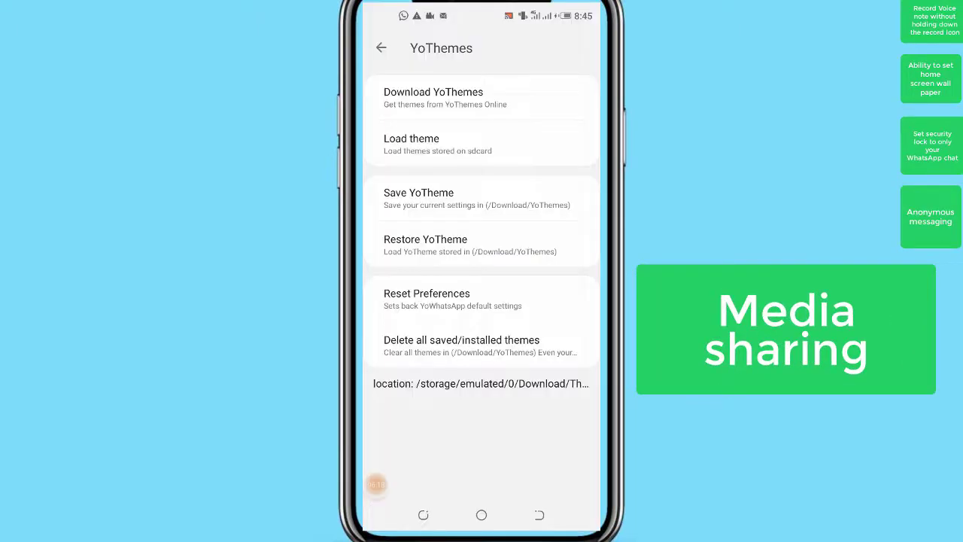
# Open the load-theme-from-storage file picker, then cancel it
pyautogui.click(411, 143)
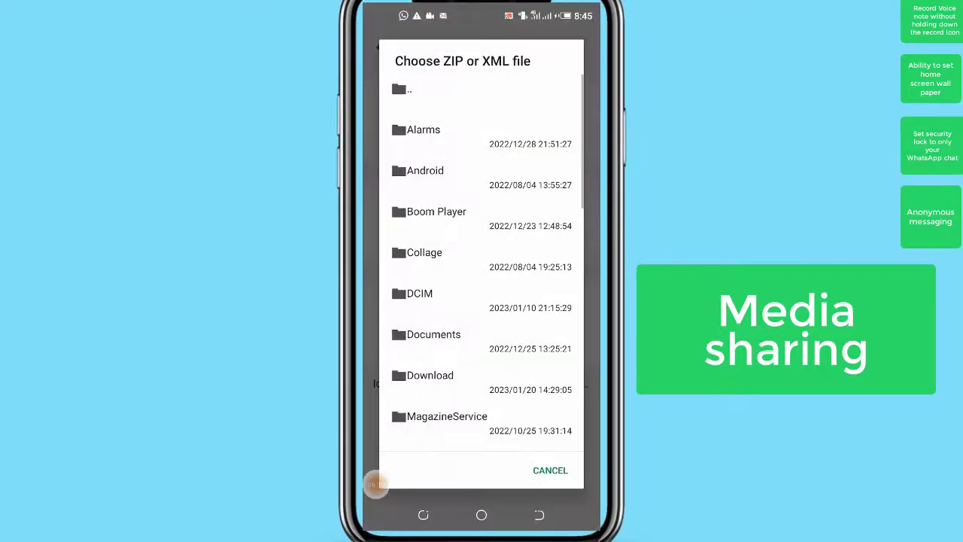
pyautogui.scroll(-3)
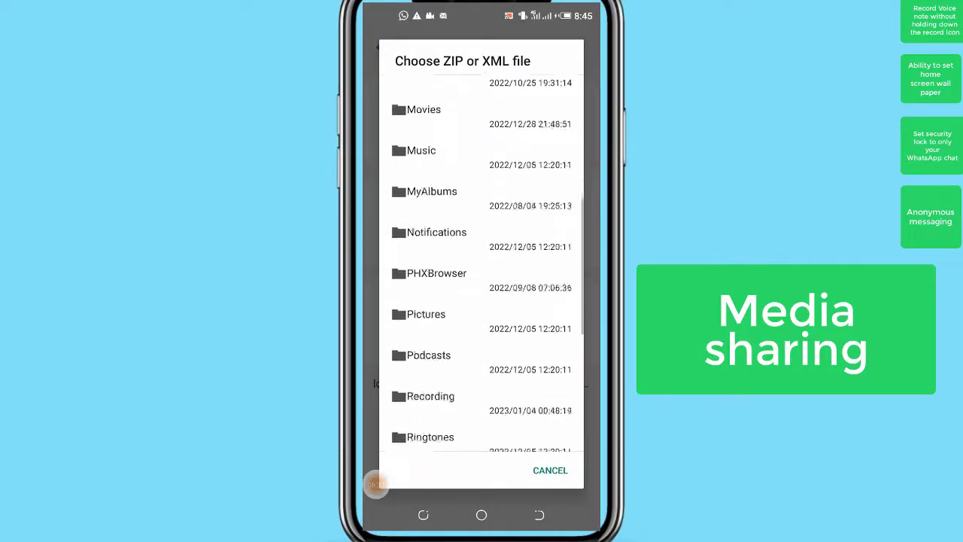
pyautogui.click(550, 469)
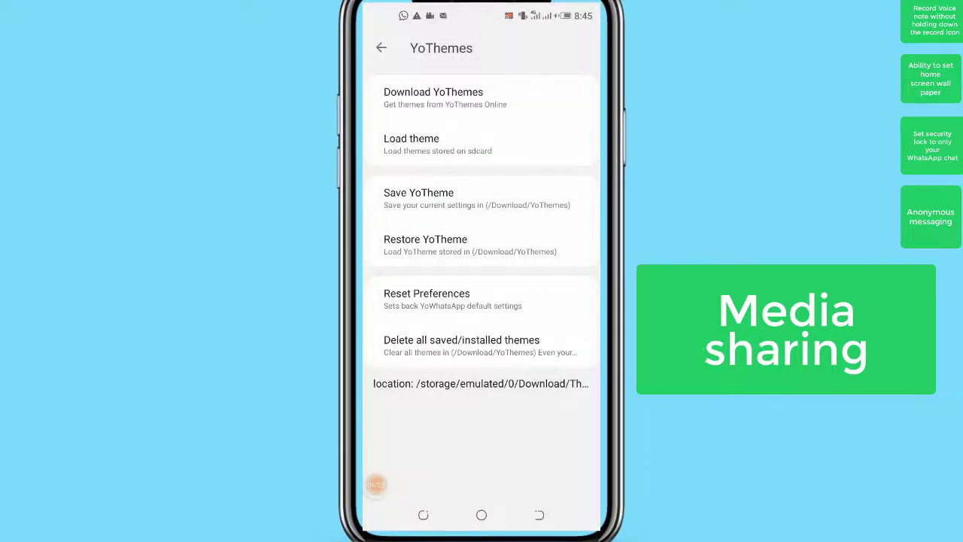
# Open the colour options, dismiss the HSV colour picker, and return to Universal settings
pyautogui.click(381, 48)
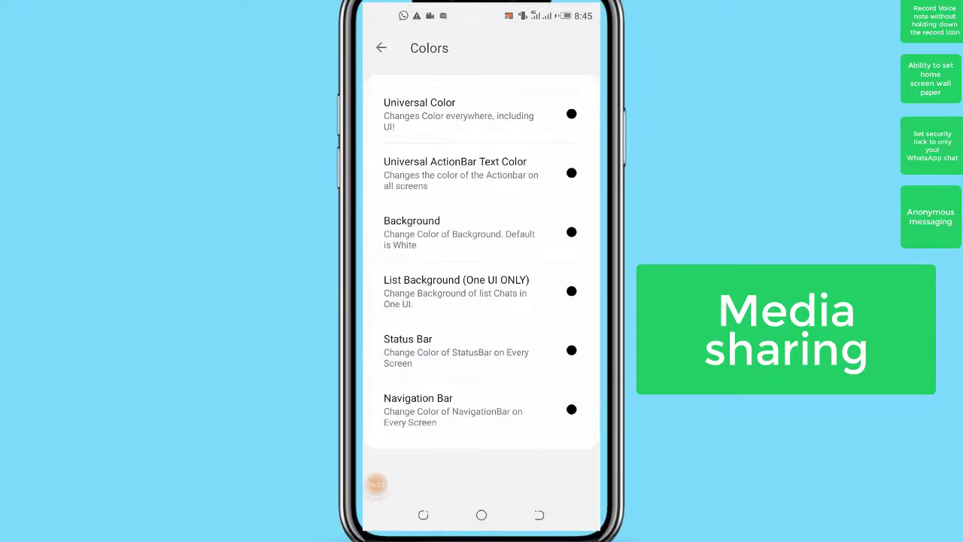
pyautogui.click(571, 113)
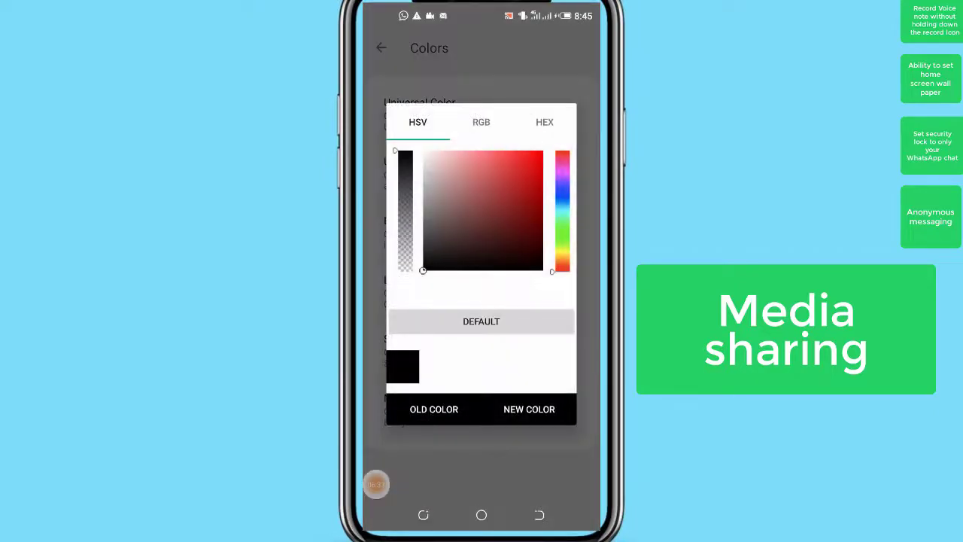
pyautogui.click(381, 47)
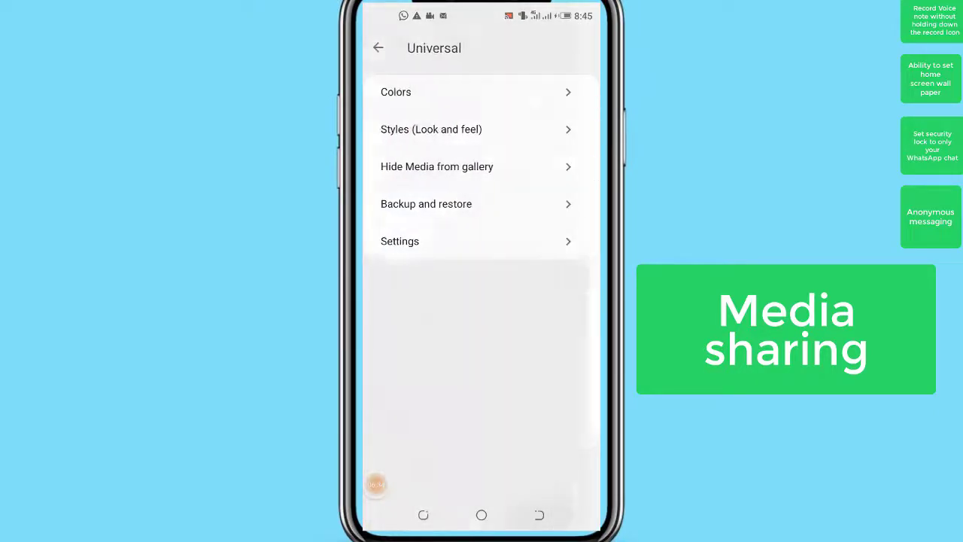
pyautogui.click(378, 47)
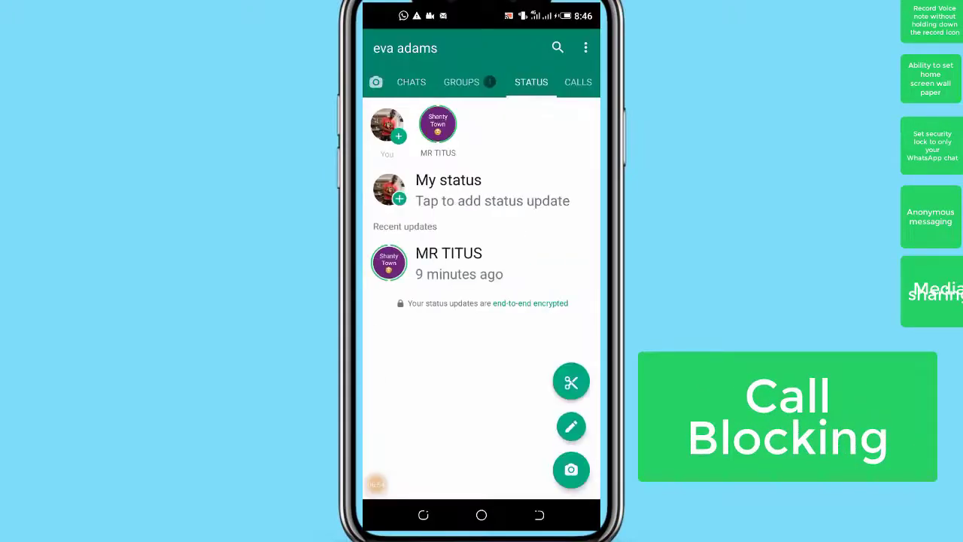
# From the Chats tab, go to YoMods and open Privacy and Security
pyautogui.click(411, 82)
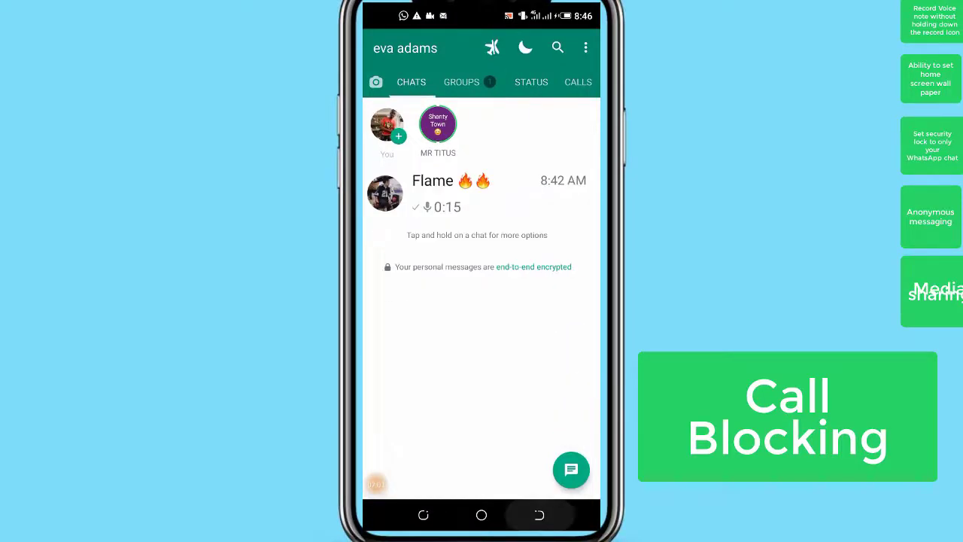
pyautogui.click(585, 47)
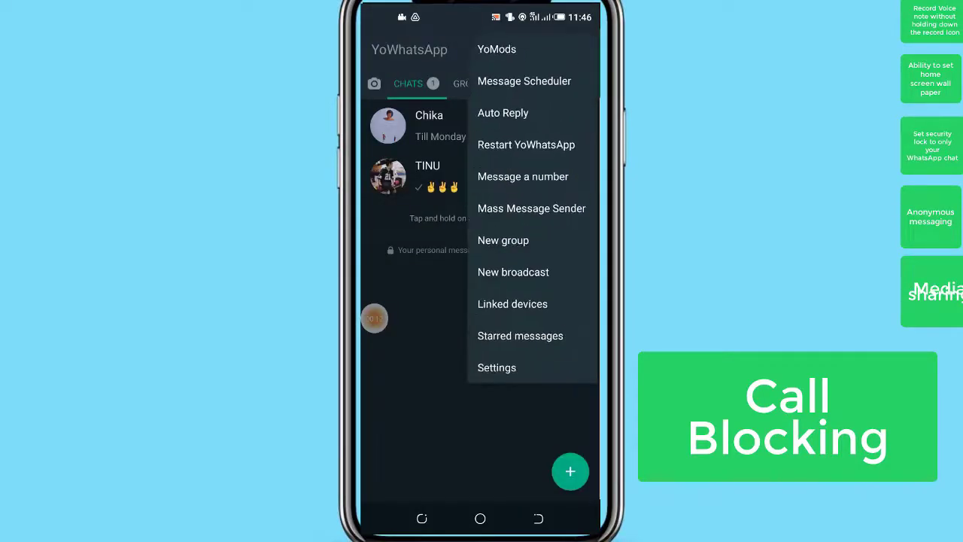
pyautogui.click(496, 367)
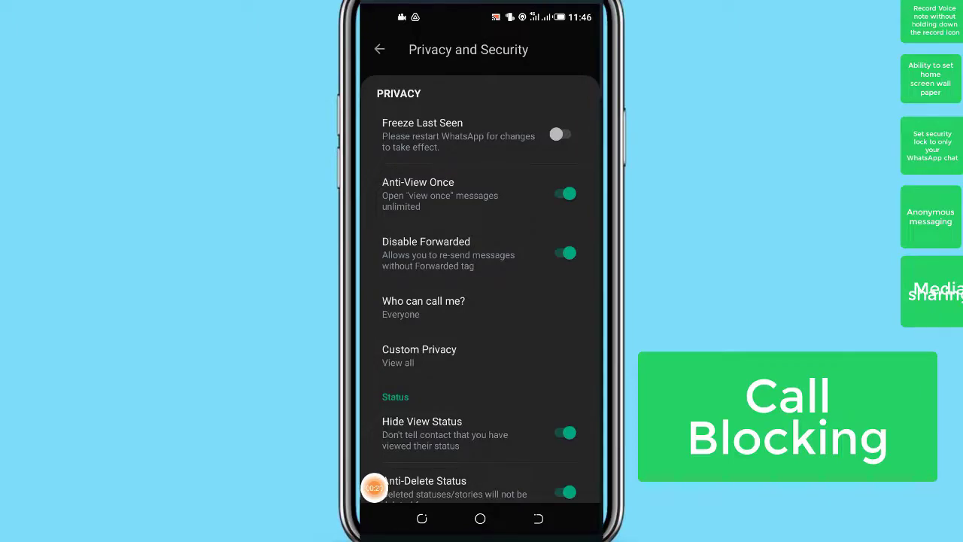
pyautogui.click(423, 306)
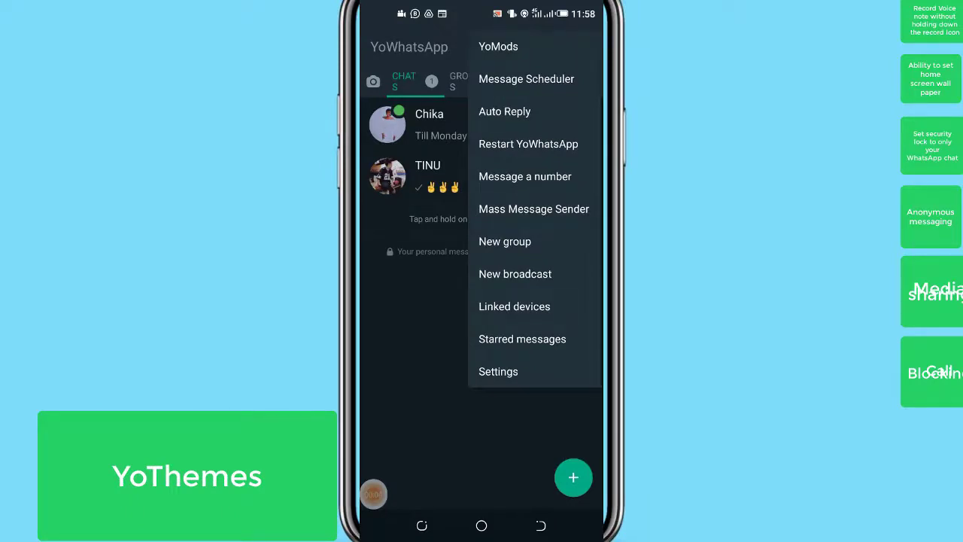
# Go to YoMods > YoThemes and bring the ZIP or XML theme file chooser back up
pyautogui.click(498, 371)
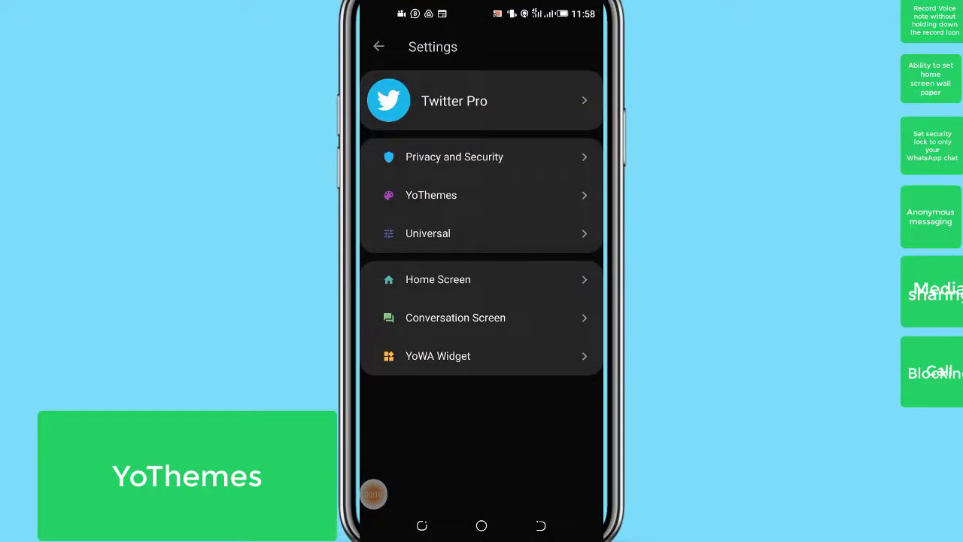
pyautogui.click(431, 195)
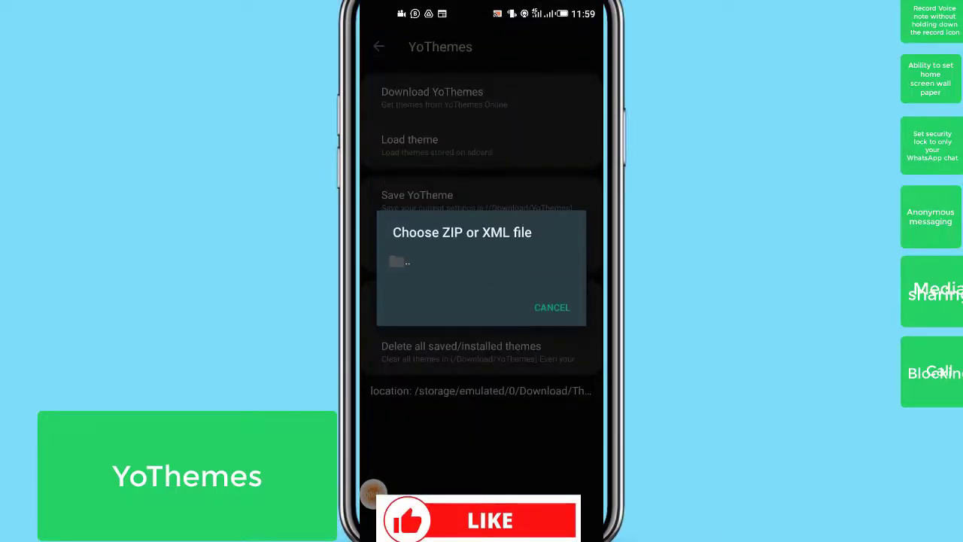
pyautogui.click(551, 306)
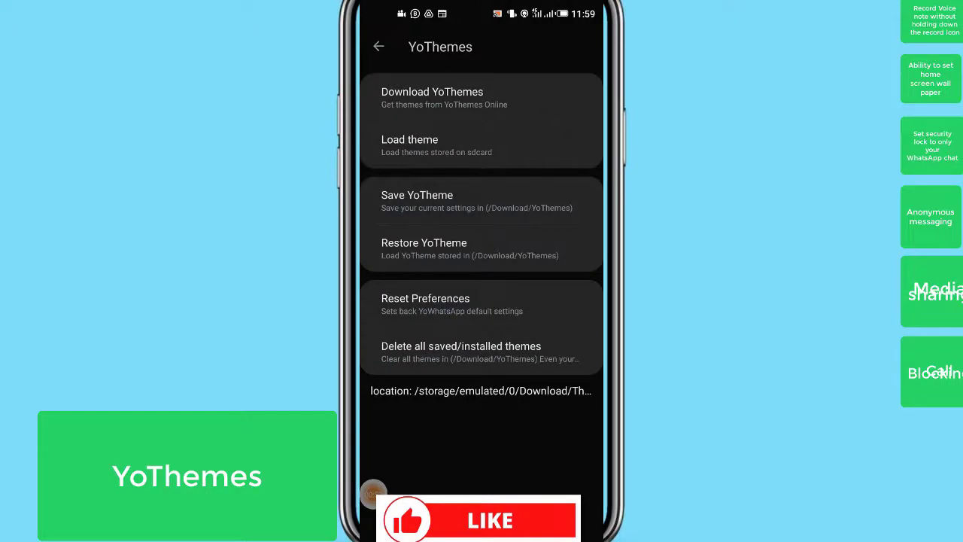
pyautogui.click(409, 146)
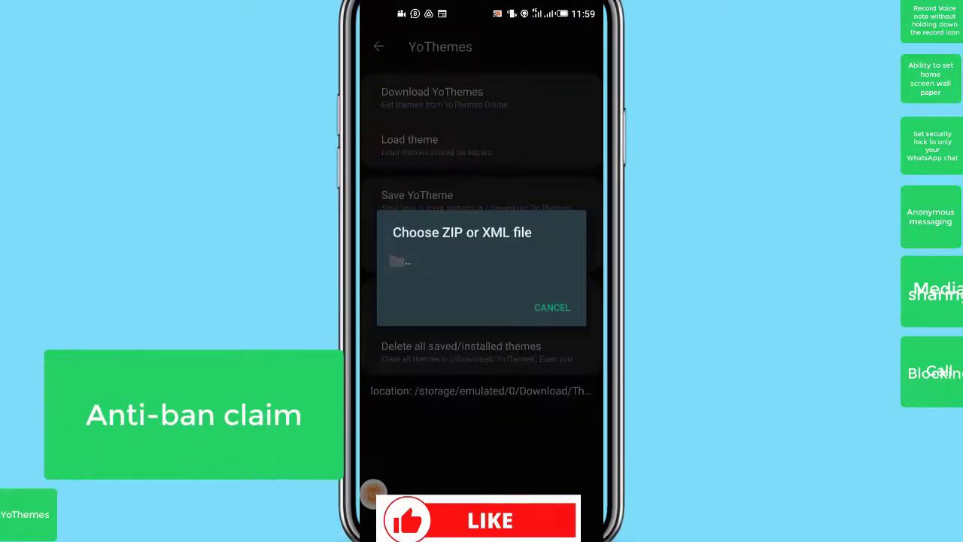
# Cancel the Choose ZIP or XML file dialog to get back to the Chats list
pyautogui.click(551, 307)
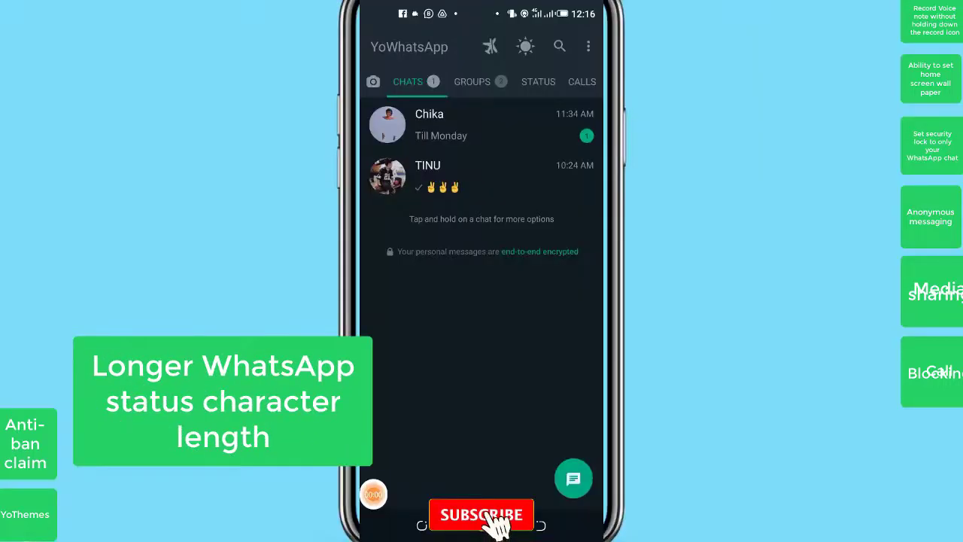
pyautogui.click(480, 515)
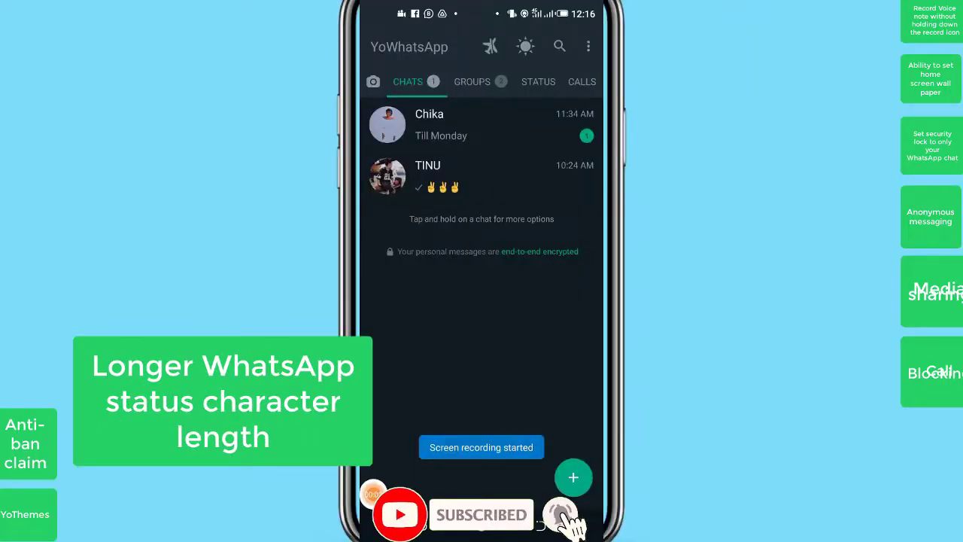
pyautogui.click(538, 82)
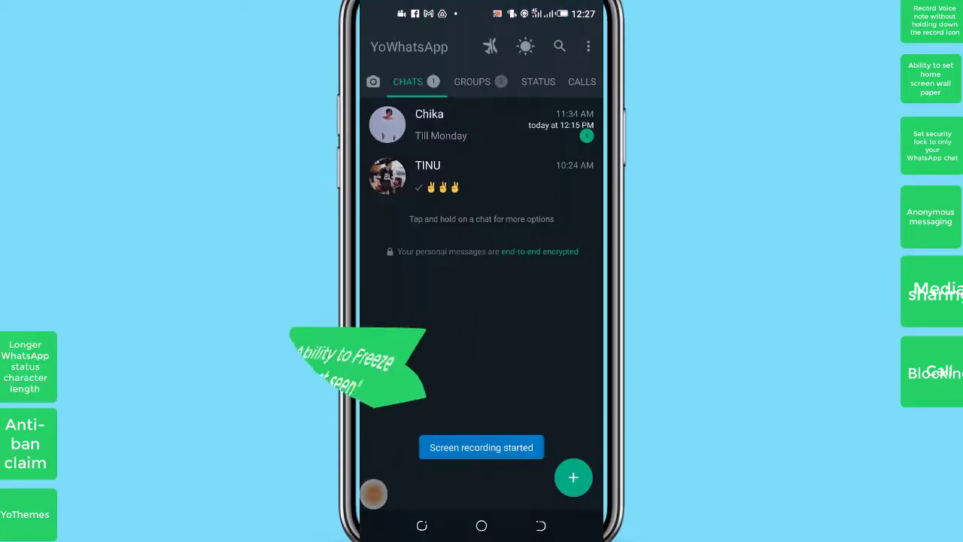
# Turn on Freeze Last Seen in YoMods > Privacy and Security, then return to Chats
pyautogui.click(587, 46)
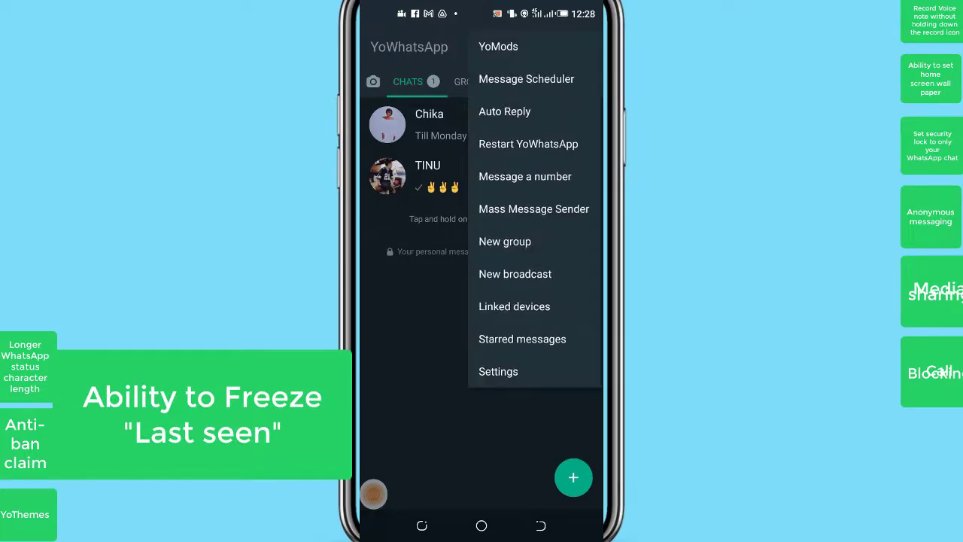
pyautogui.click(498, 370)
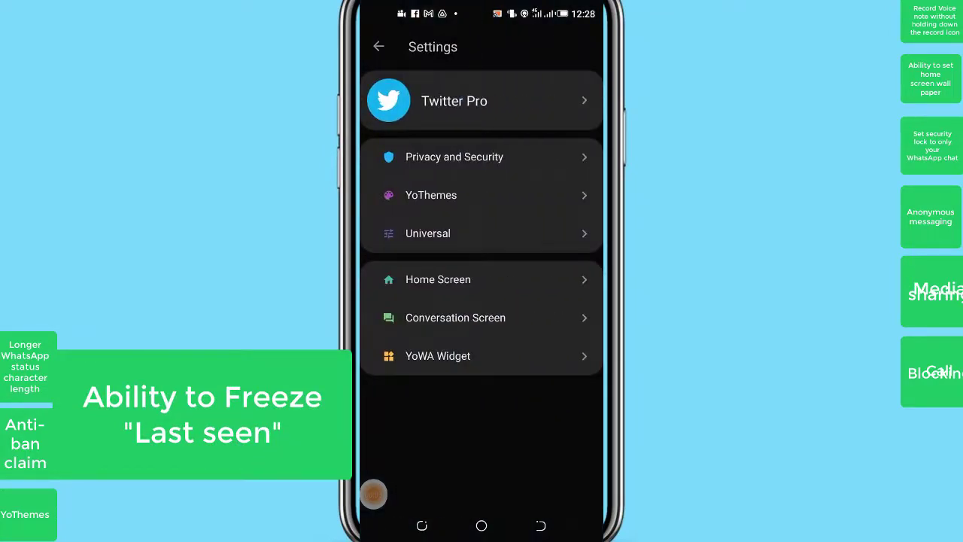
pyautogui.click(453, 156)
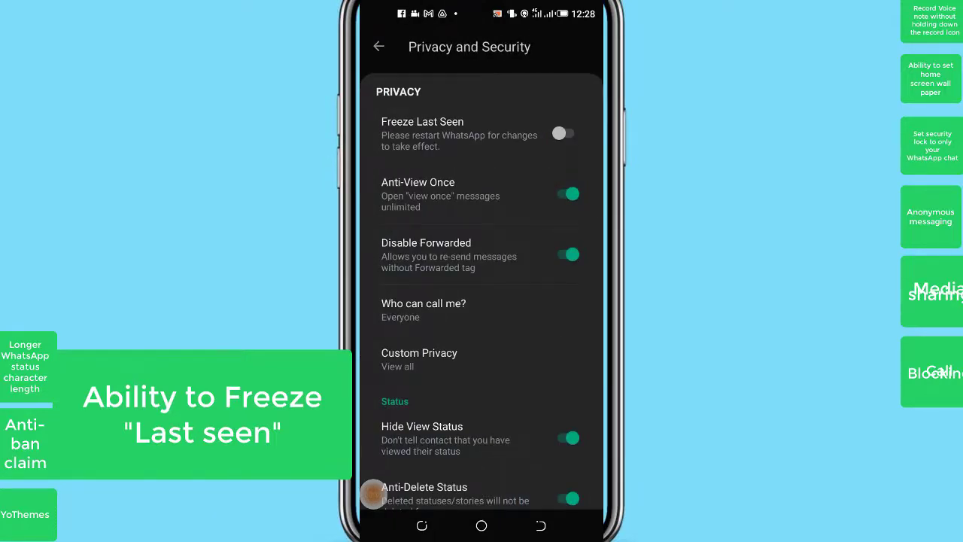
pyautogui.click(563, 133)
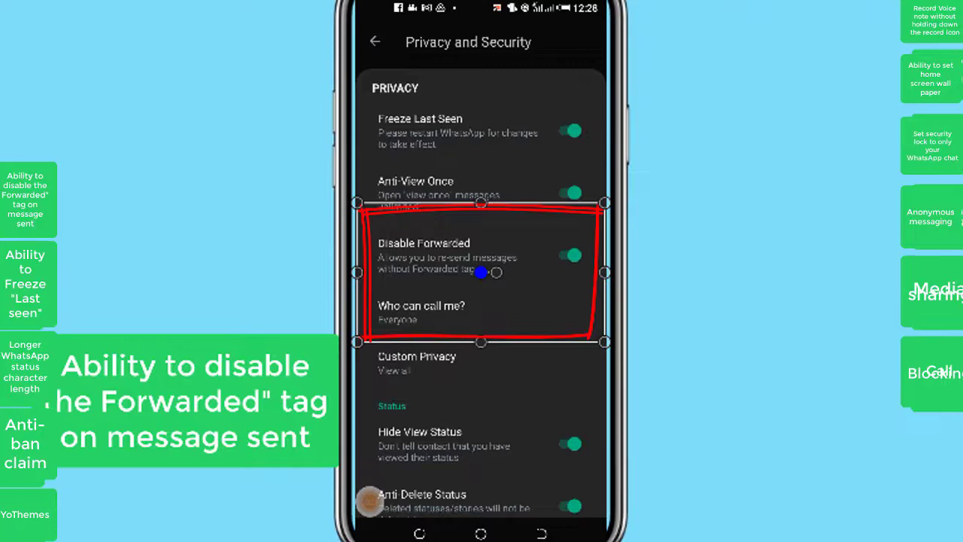
pyautogui.click(375, 41)
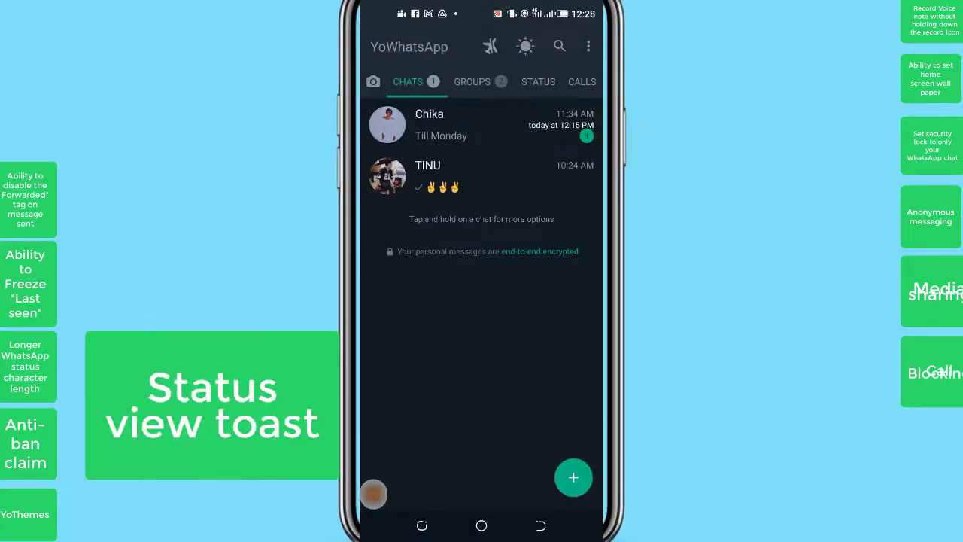
# Reopen YoMods > Privacy and Security and switch Freeze Last Seen back off
pyautogui.click(588, 45)
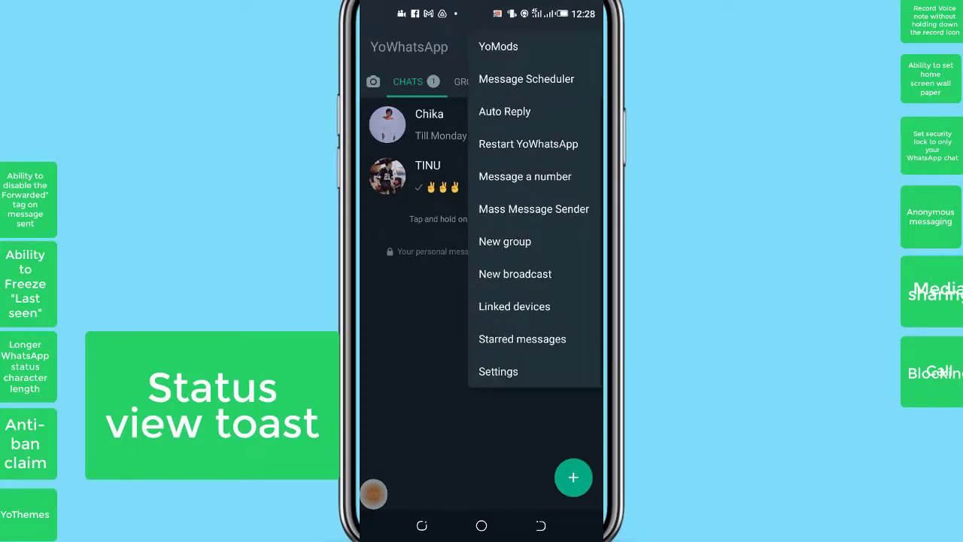
pyautogui.click(498, 371)
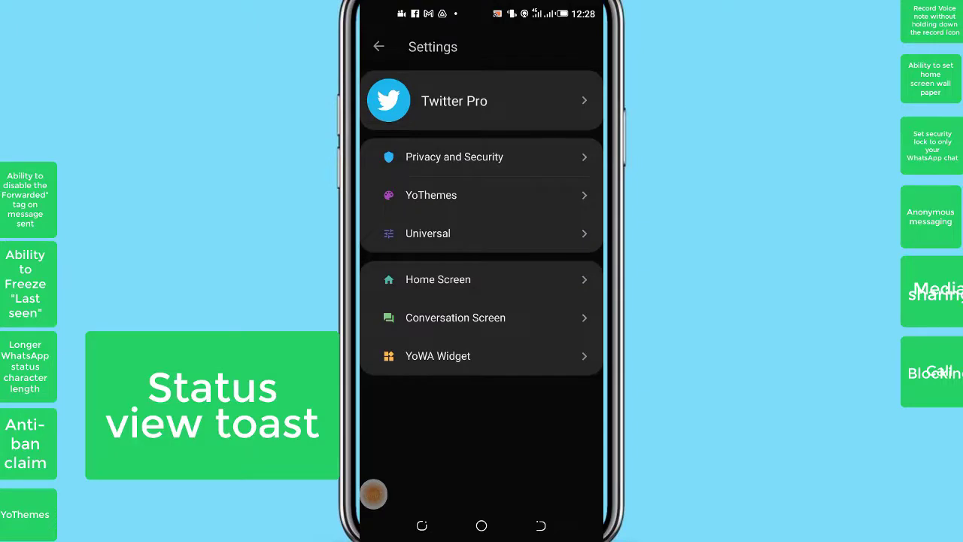
pyautogui.click(453, 157)
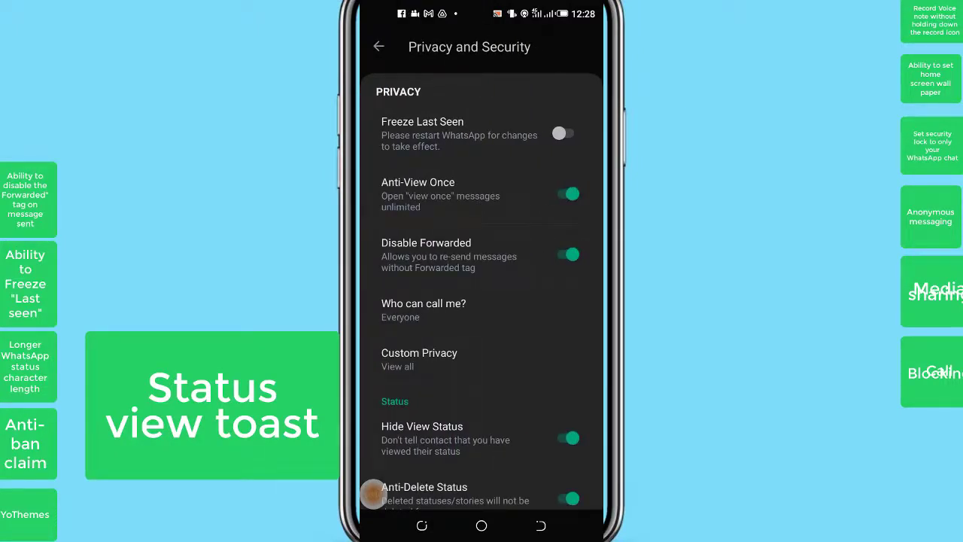
pyautogui.click(564, 134)
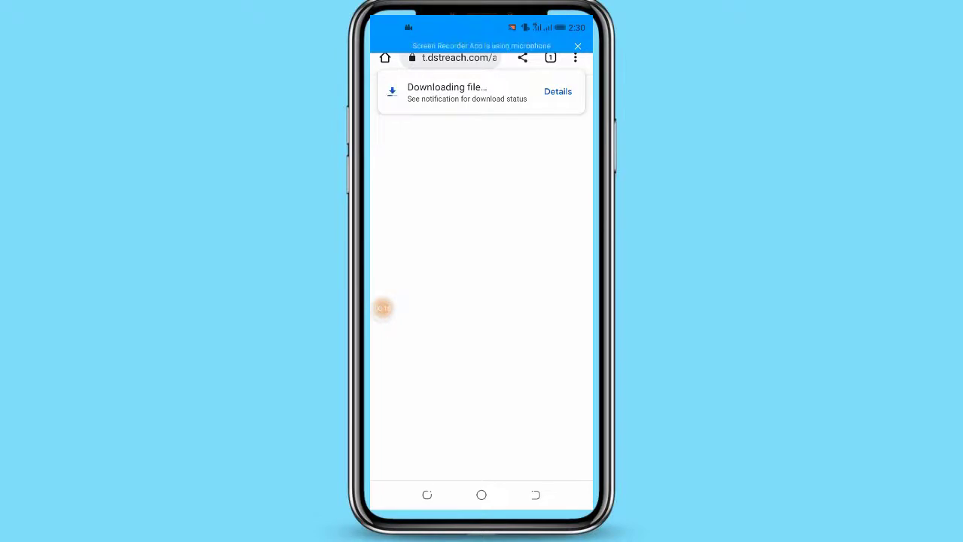
# Attempt installing the downloaded YoWhatsApp APK, dismiss the Play Protect block, and open Play Store
pyautogui.click(557, 91)
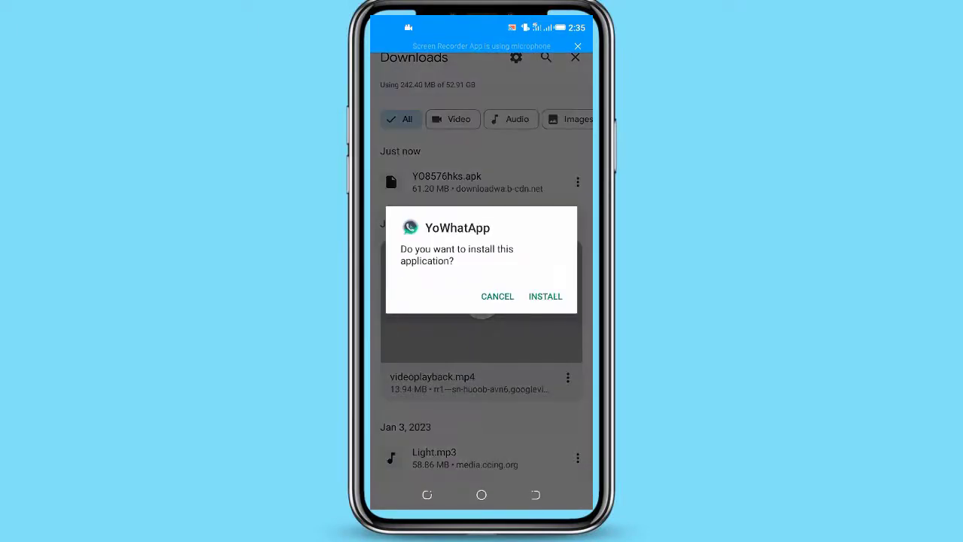
pyautogui.click(544, 295)
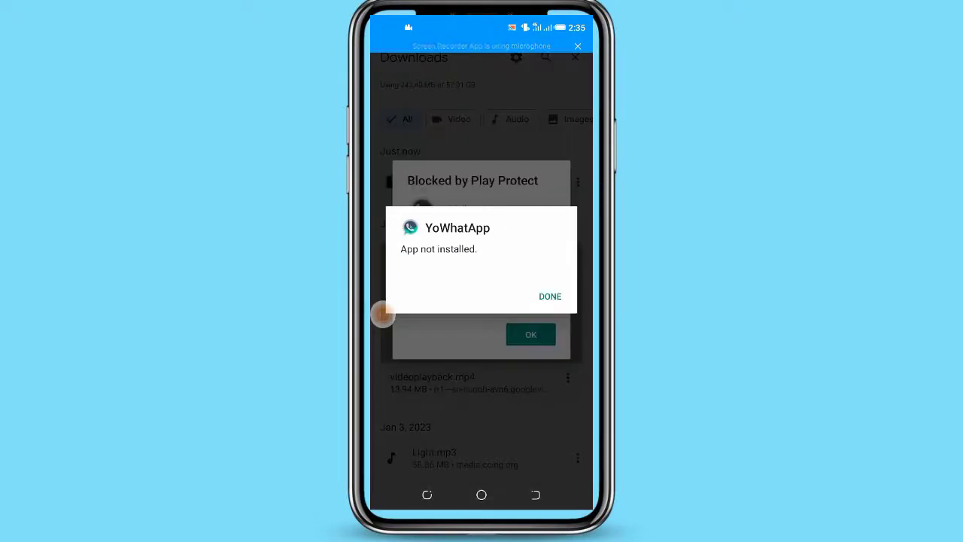
pyautogui.click(550, 295)
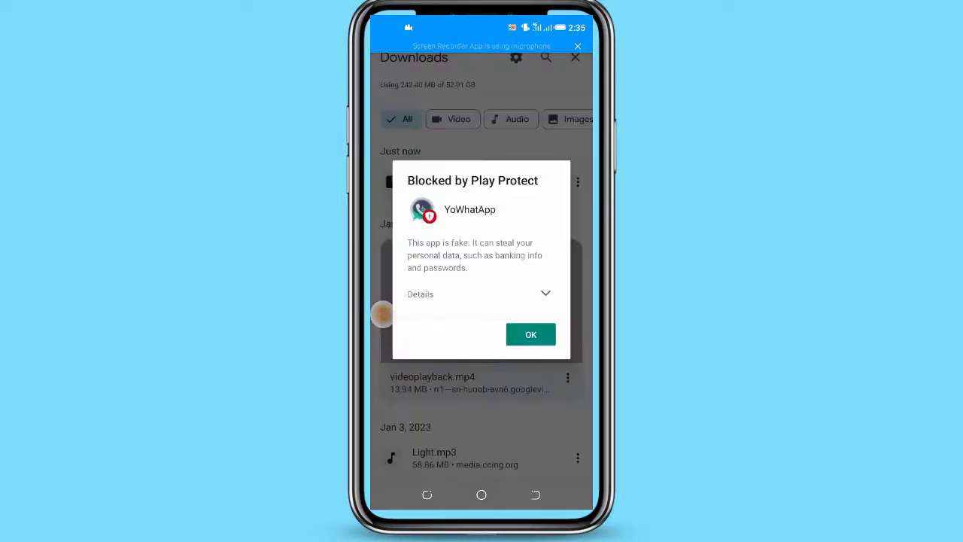
pyautogui.click(530, 334)
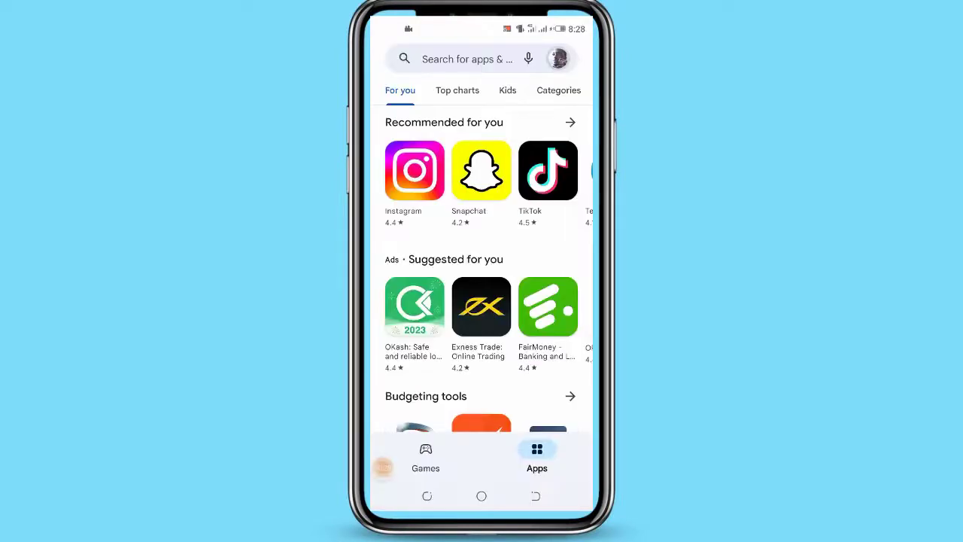
# Turn off 'Scan apps with Play Protect' in the Play Store's Play Protect settings
pyautogui.click(559, 58)
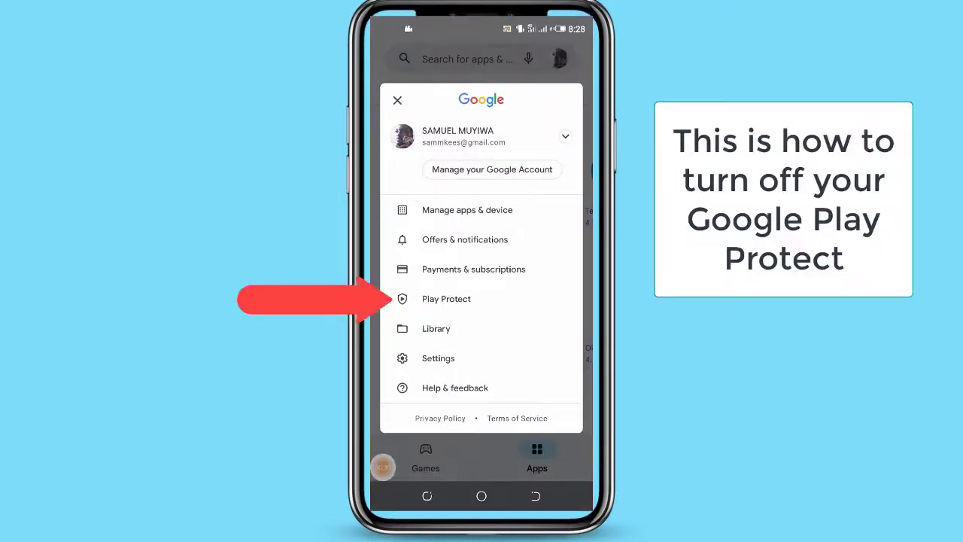
pyautogui.click(446, 299)
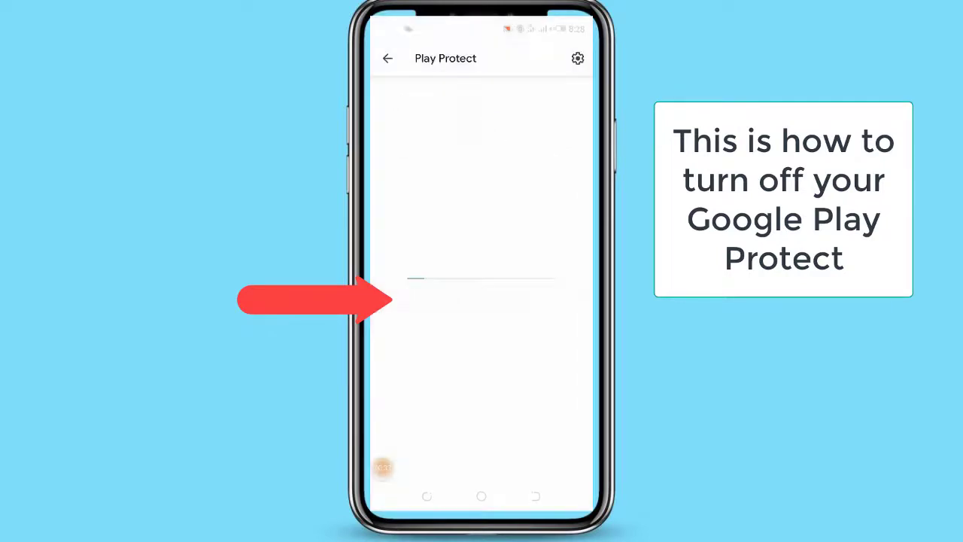
pyautogui.click(577, 57)
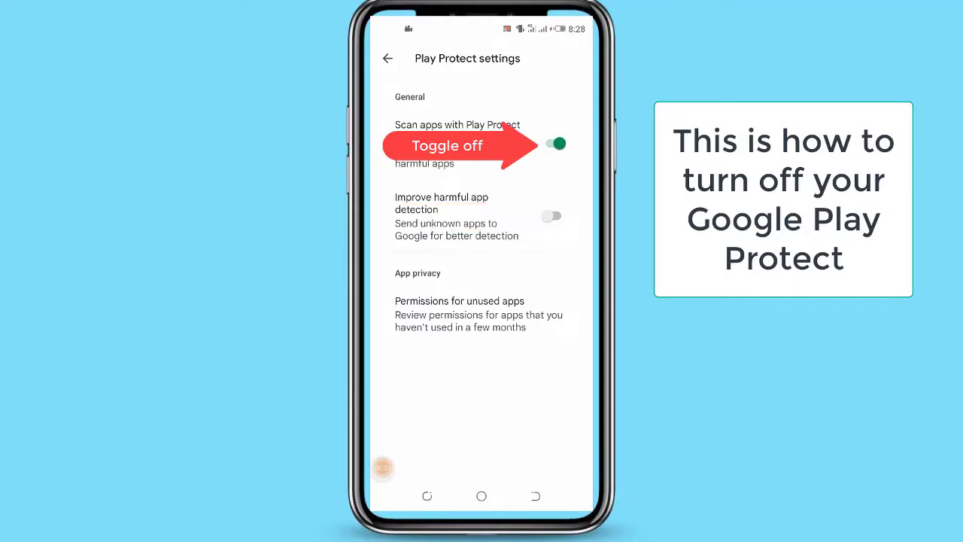
pyautogui.click(557, 142)
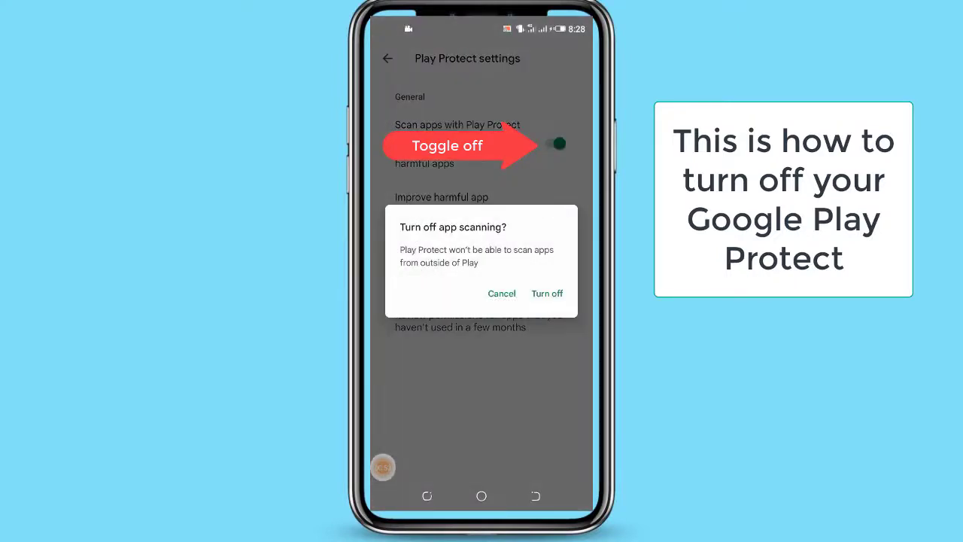
pyautogui.click(547, 293)
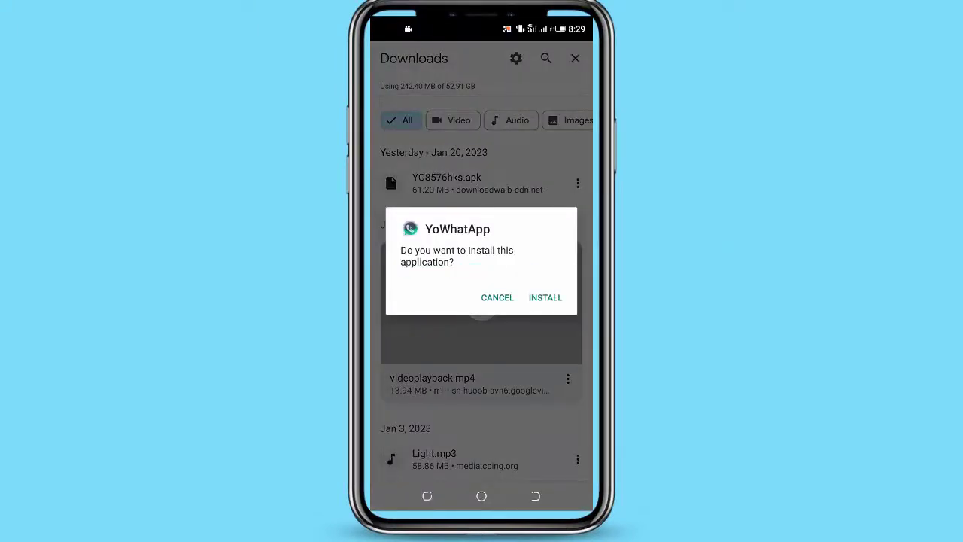
# Install the YoWhatsApp APK and launch it to the language welcome screen
pyautogui.click(545, 297)
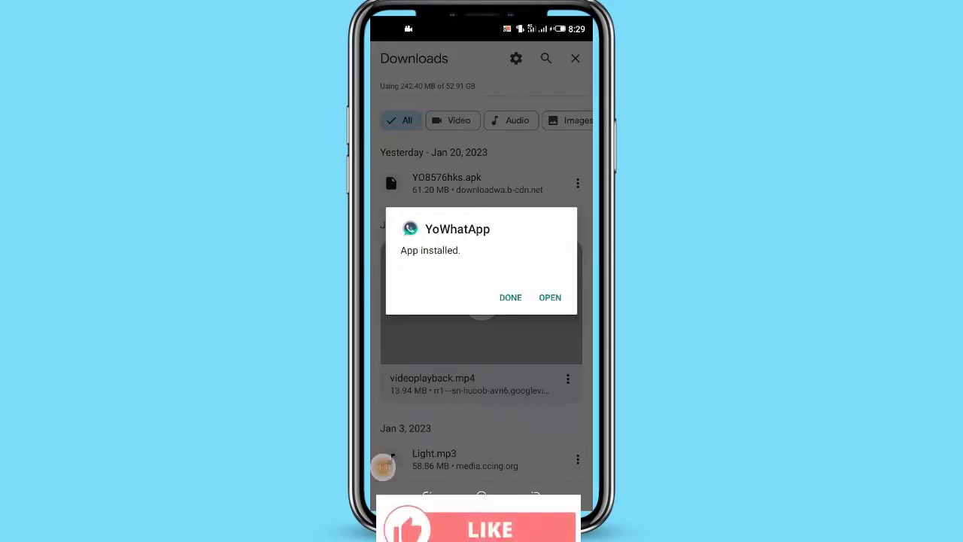
pyautogui.click(550, 297)
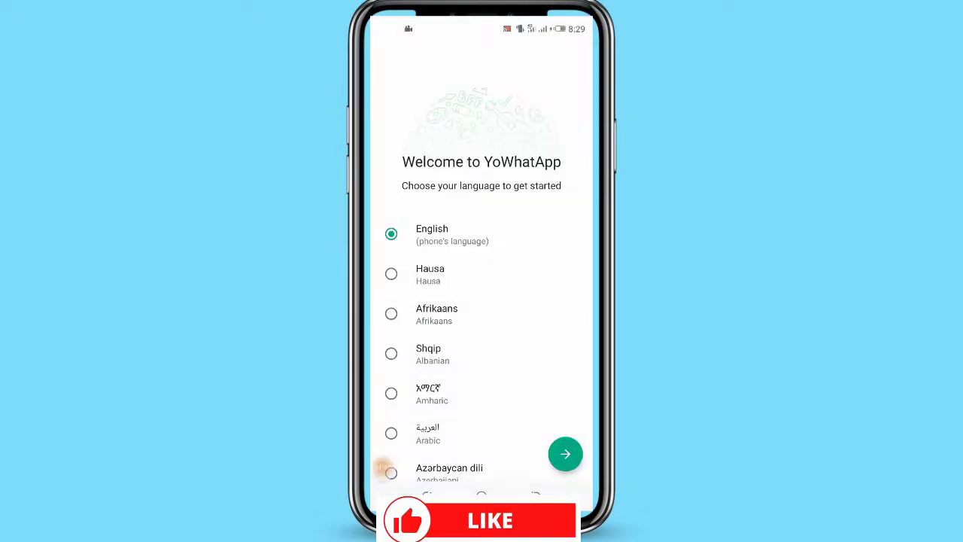
# Register YoWhatsApp in English with phone number 080, missed-call verification, and a profile name
pyautogui.click(565, 454)
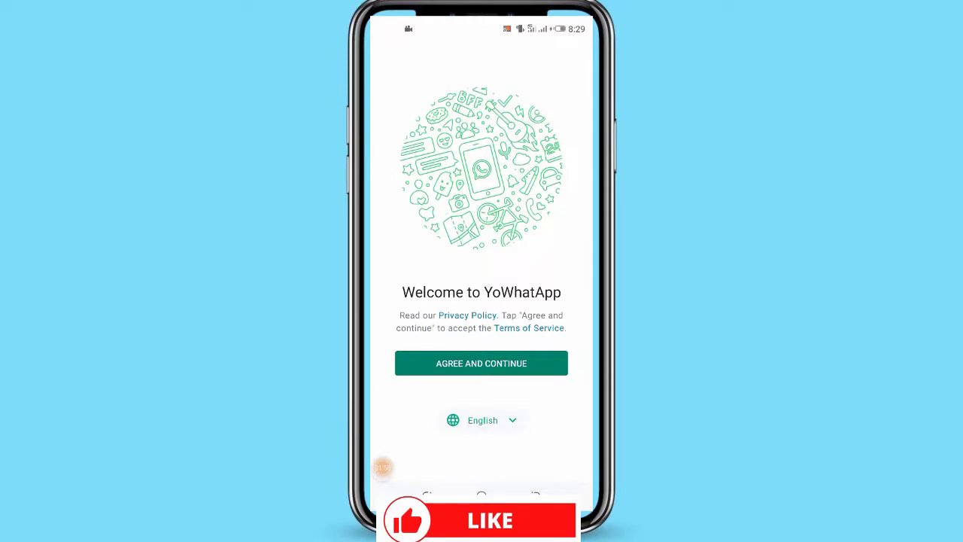
pyautogui.click(481, 362)
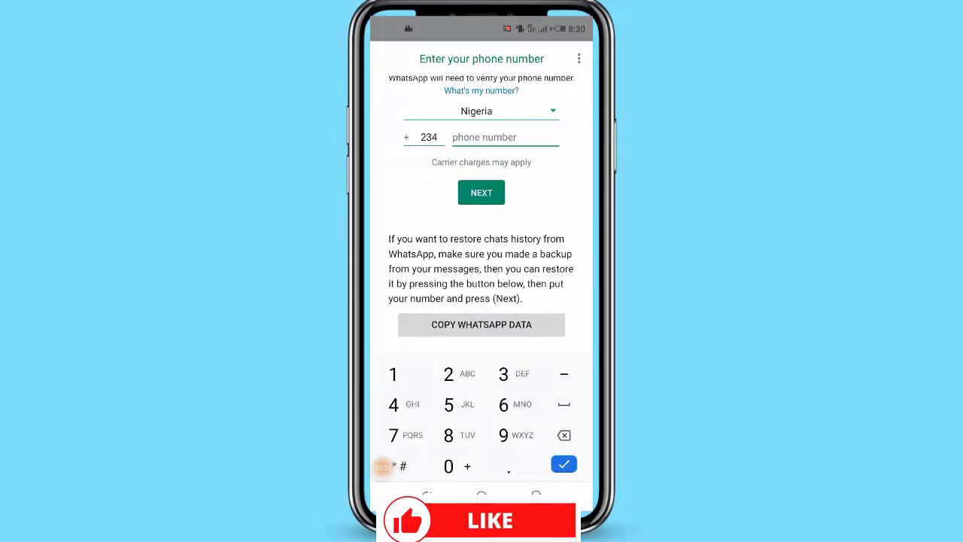
pyautogui.write('080')
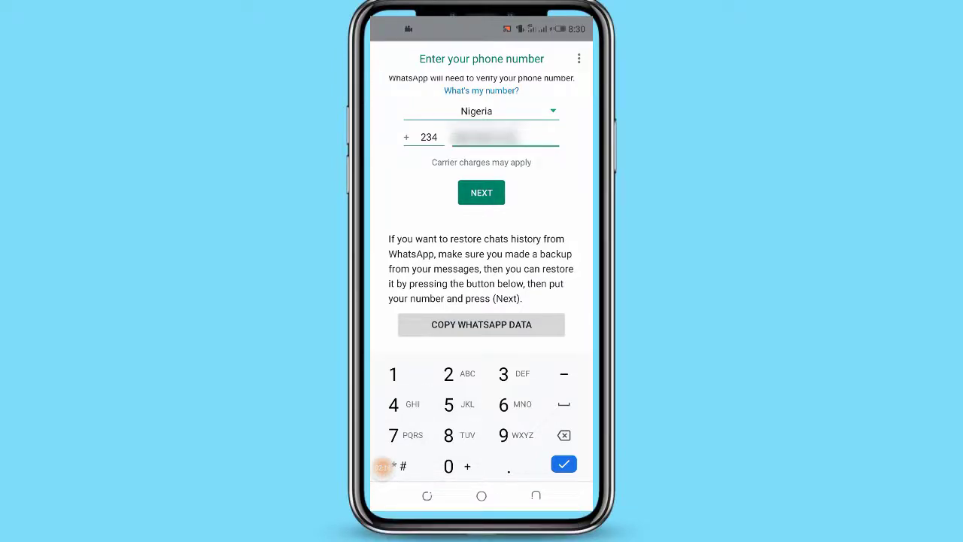
pyautogui.click(481, 192)
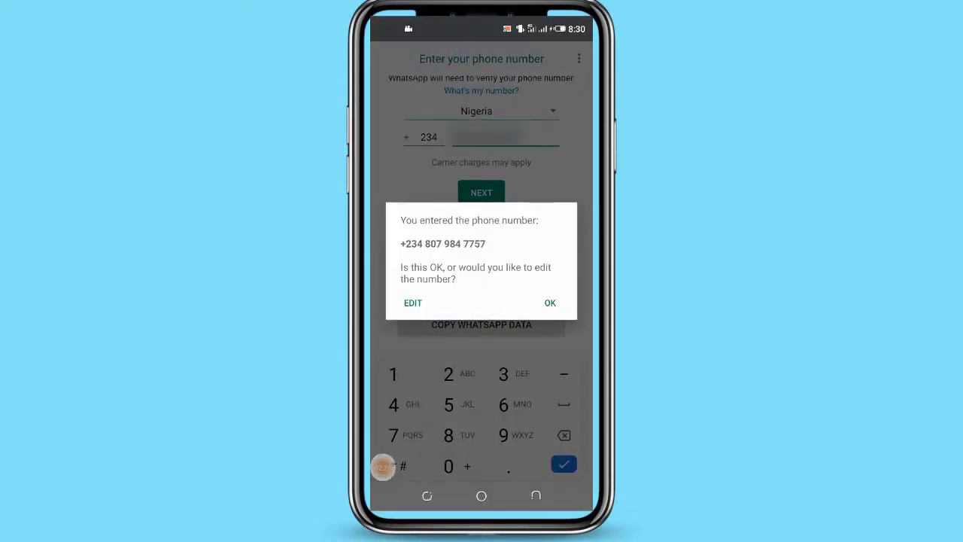
pyautogui.click(550, 302)
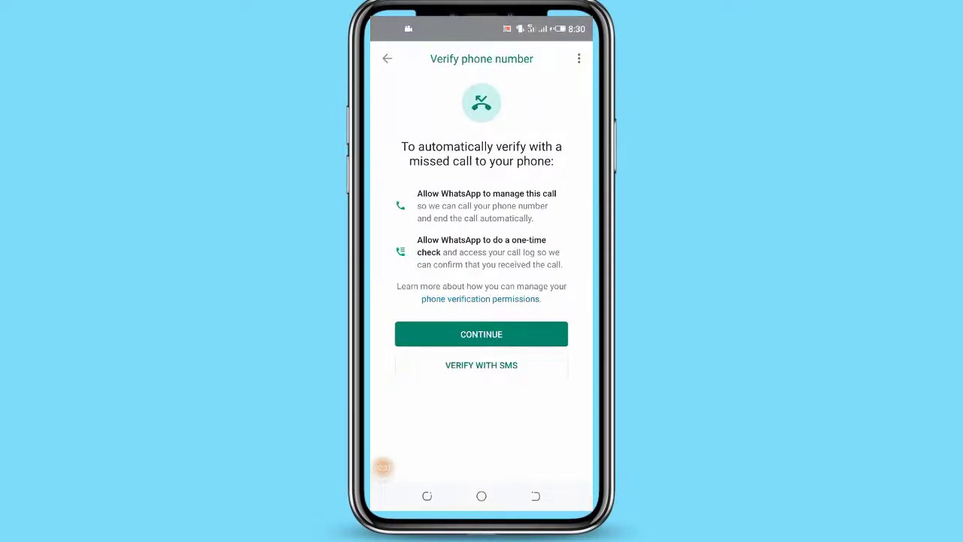
pyautogui.click(481, 334)
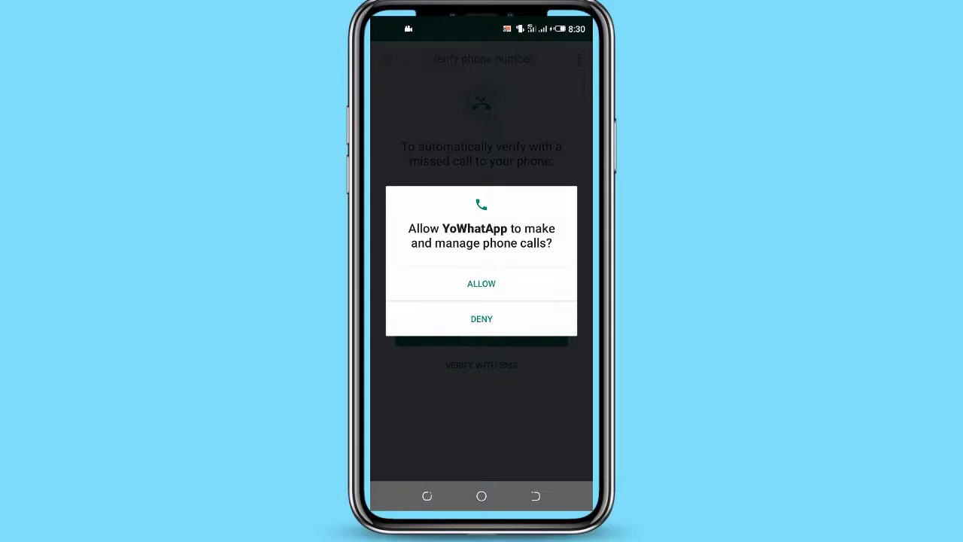
pyautogui.click(480, 284)
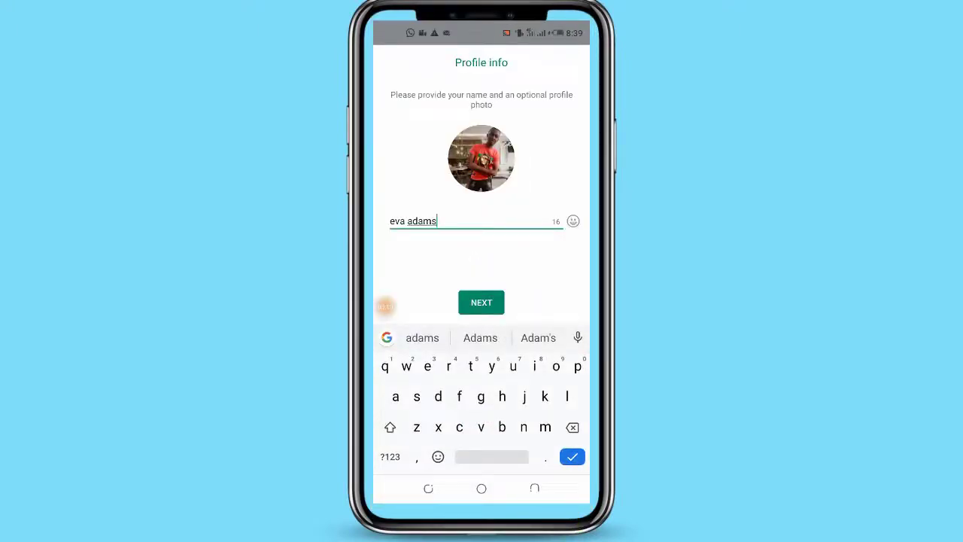
pyautogui.click(481, 302)
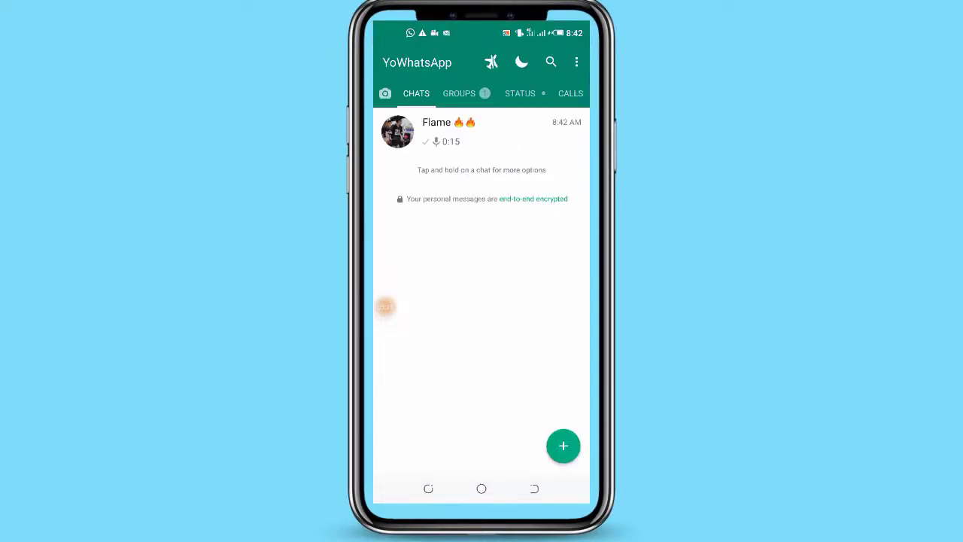
# Enable Instagram-like Stories and Set My Name in the YoMods Header settings
pyautogui.click(576, 62)
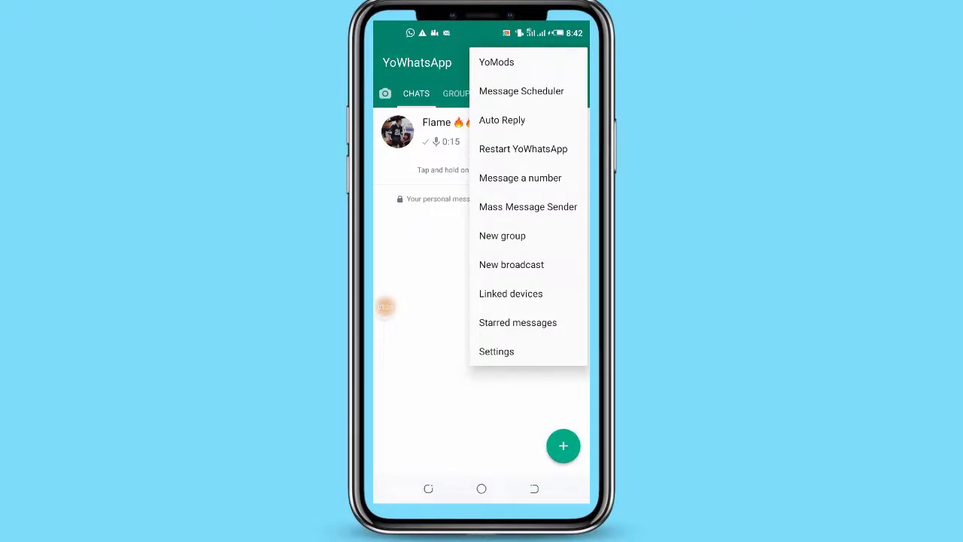
pyautogui.click(496, 350)
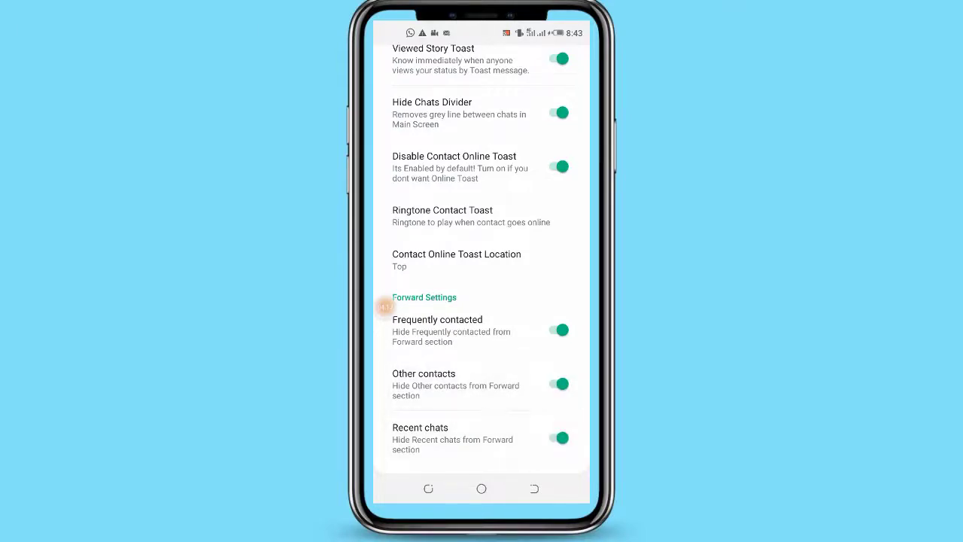
pyautogui.scroll(-3)
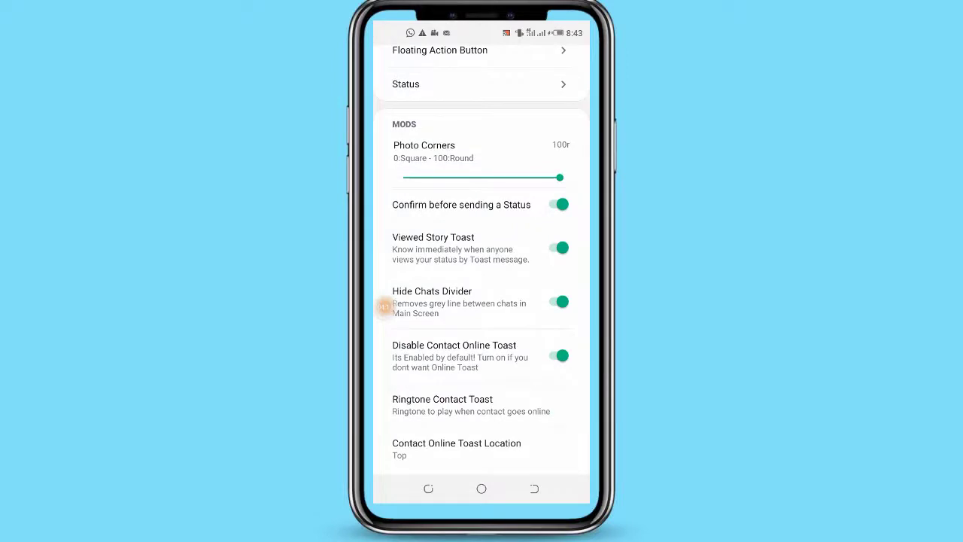
pyautogui.scroll(-3)
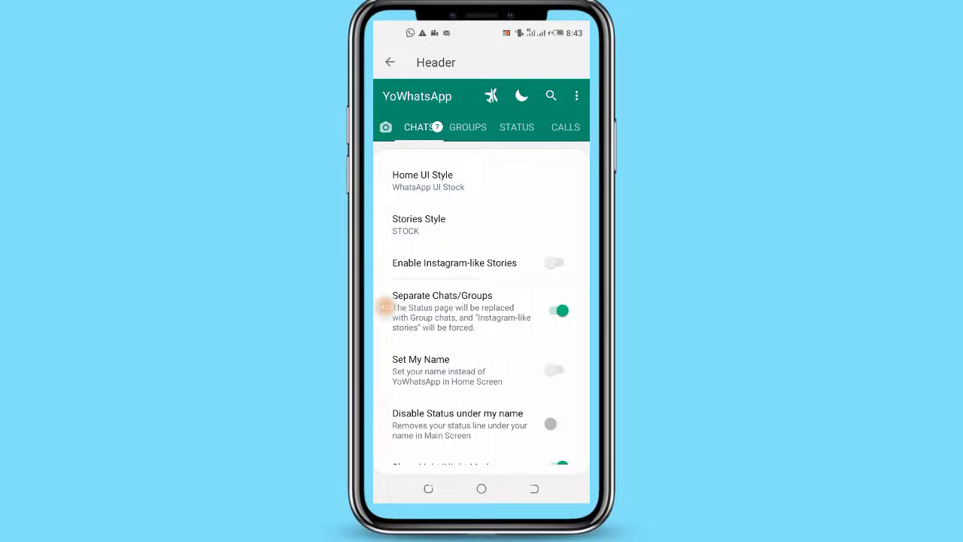
pyautogui.click(555, 262)
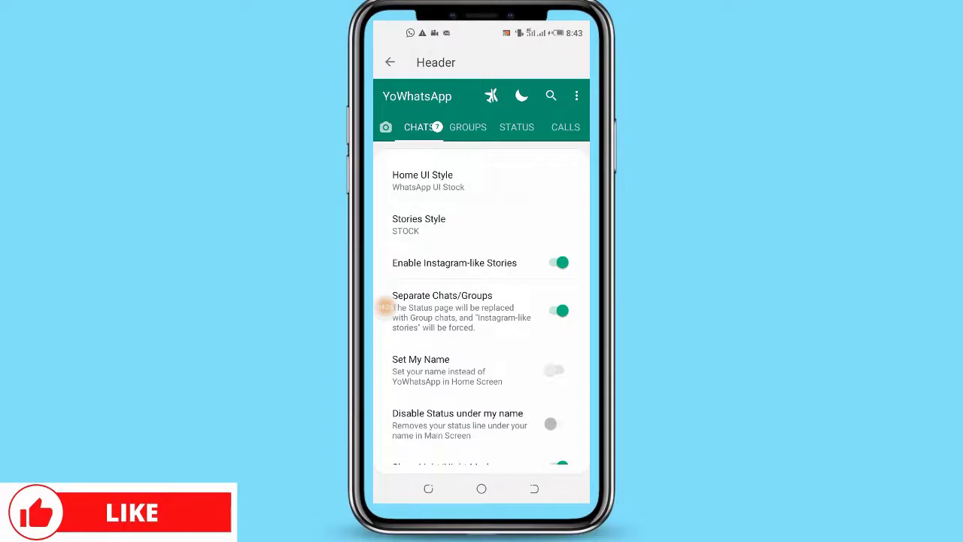
pyautogui.scroll(-3)
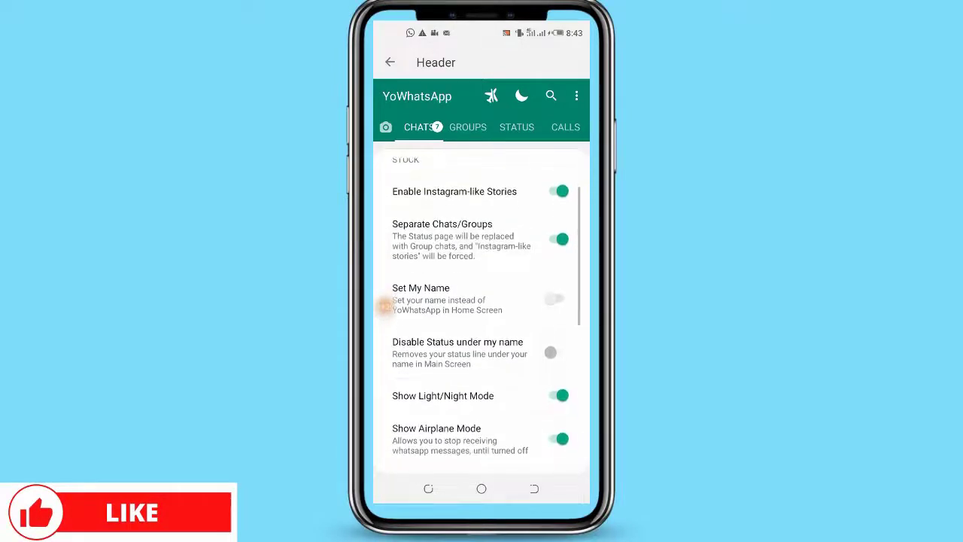
pyautogui.click(559, 298)
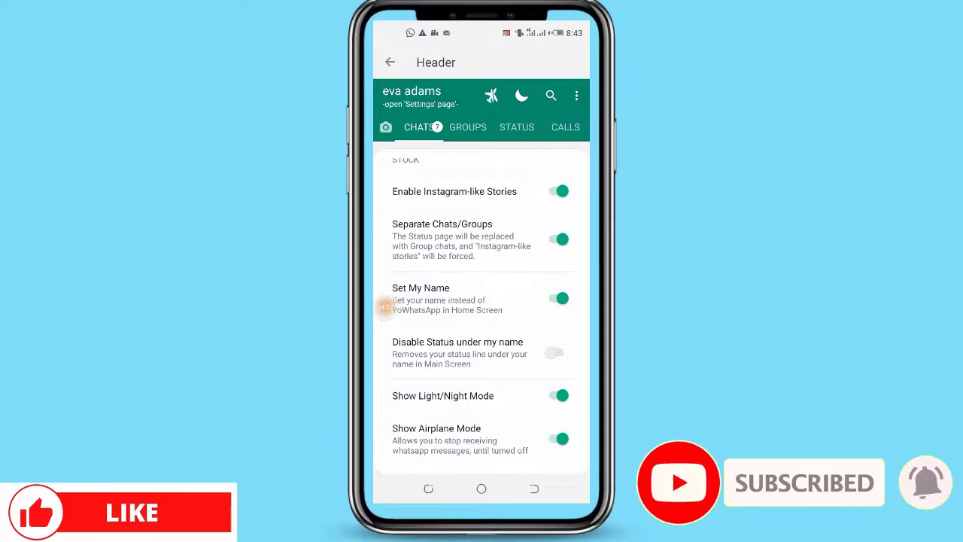
pyautogui.scroll(-3)
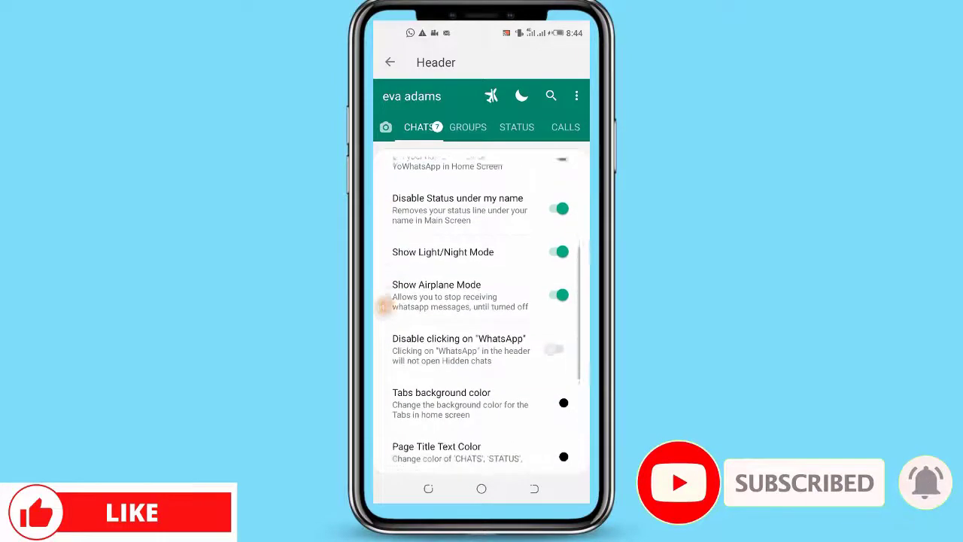